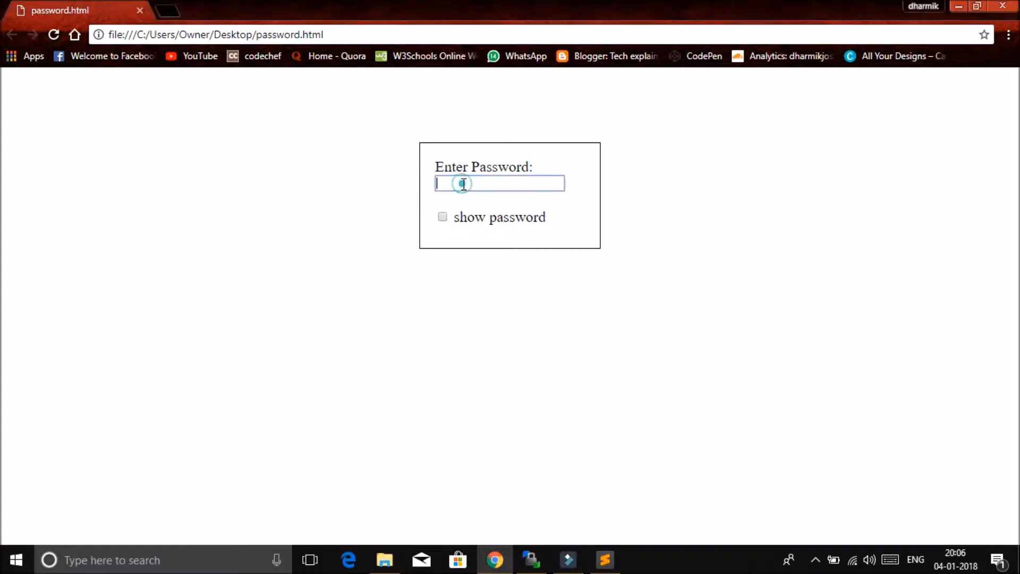
{"action": "type", "text": "•"}
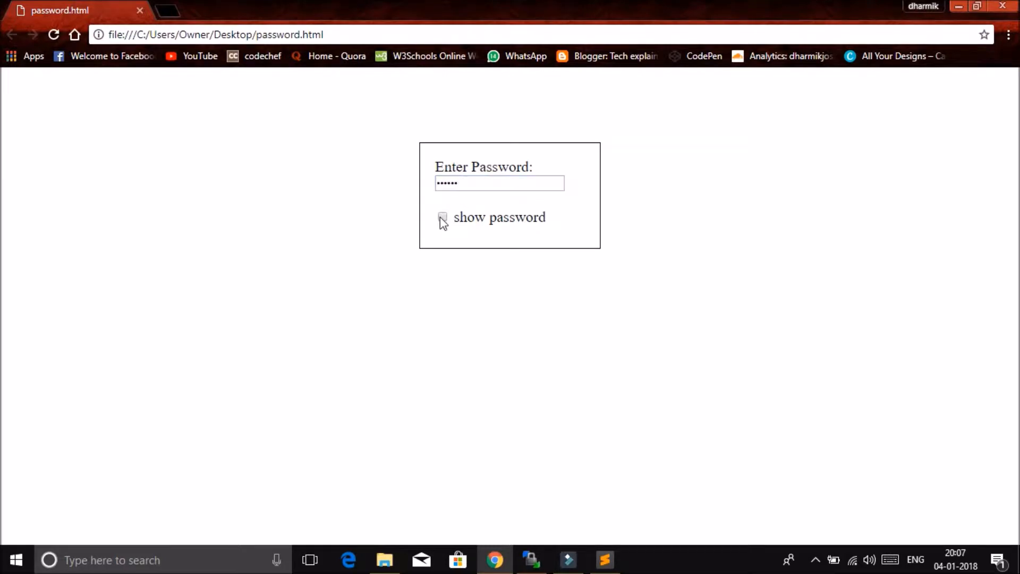
{"action": "left_click", "coordinate": [442, 216]}
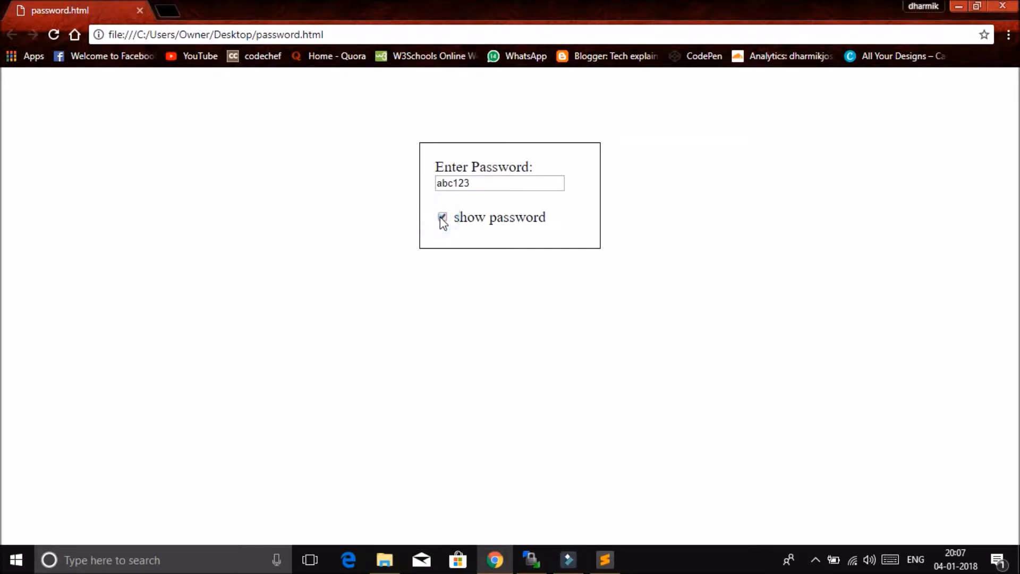
{"action": "left_click", "coordinate": [442, 216]}
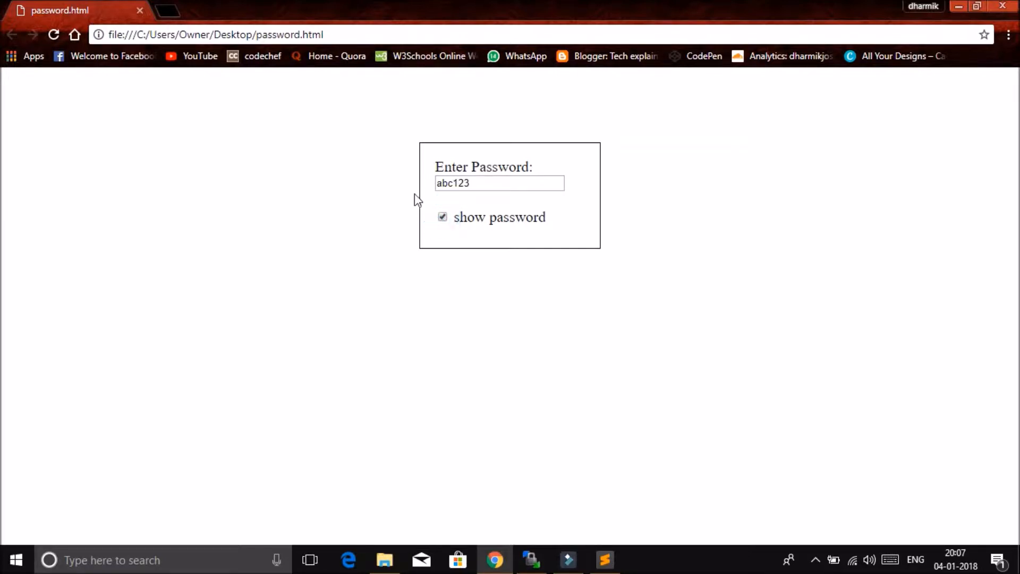
{"action": "mouse_move", "coordinate": [603, 552]}
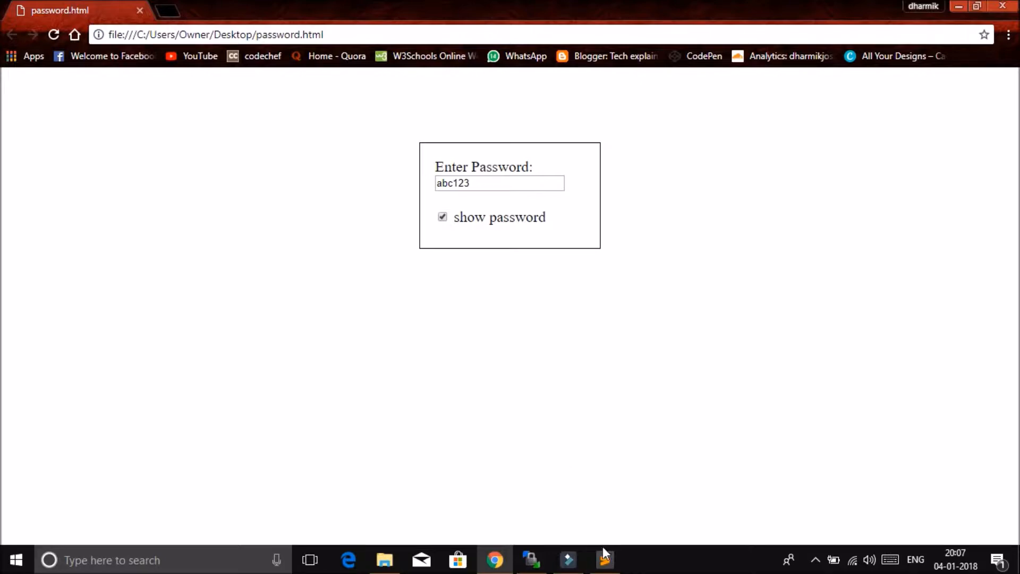
Compare the starter page and its code, then enter 'password' and tick show password, which stays masked.
{"action": "left_click", "coordinate": [603, 560]}
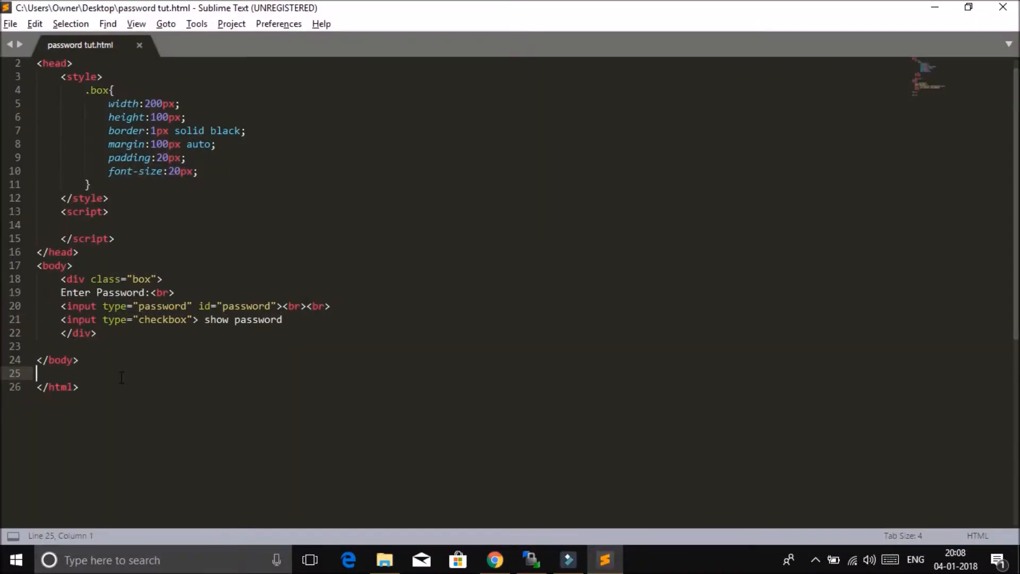
{"action": "mouse_move", "coordinate": [283, 395]}
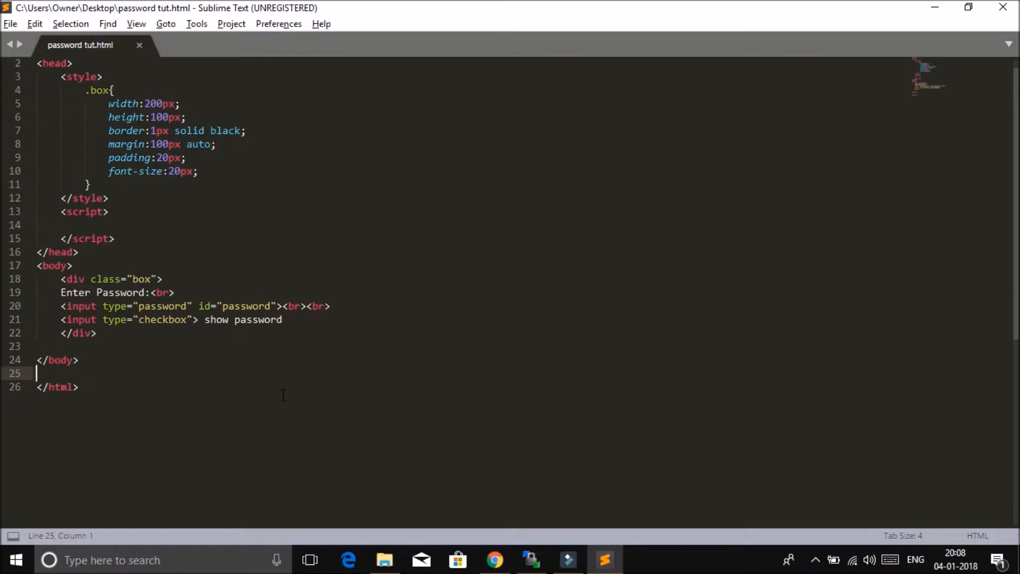
{"action": "left_click", "coordinate": [494, 560]}
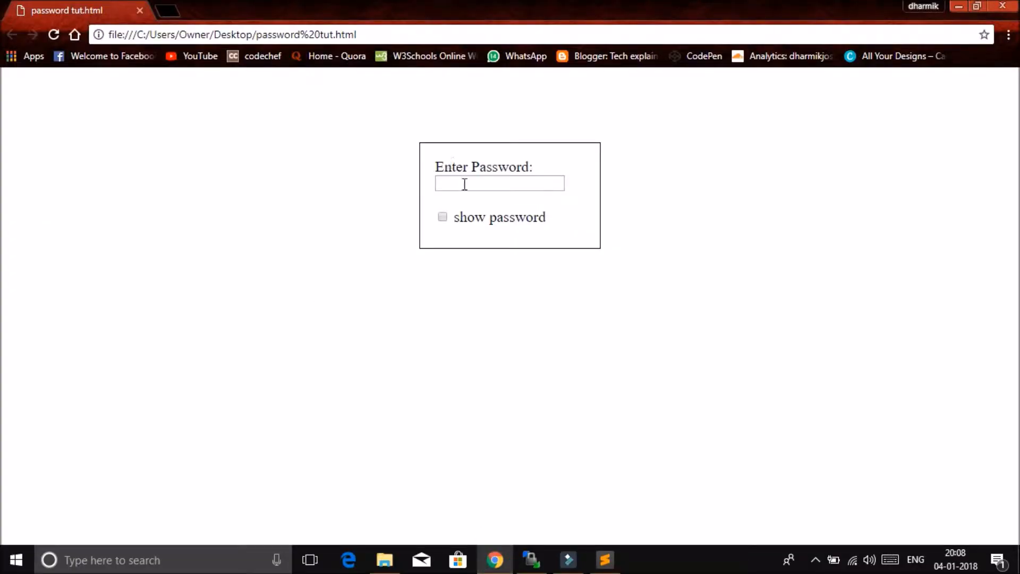
{"action": "mouse_move", "coordinate": [576, 528]}
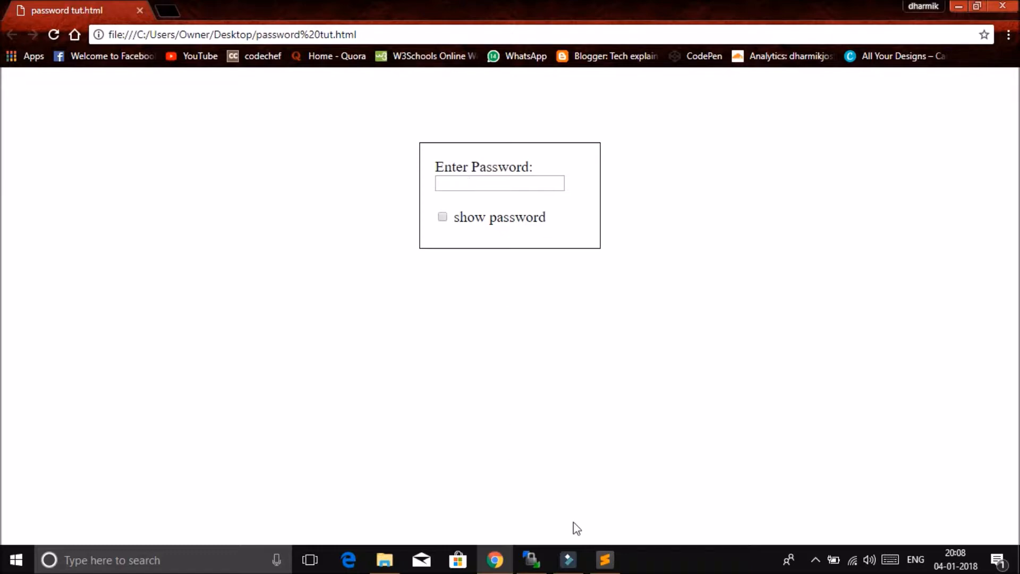
{"action": "left_click", "coordinate": [604, 560]}
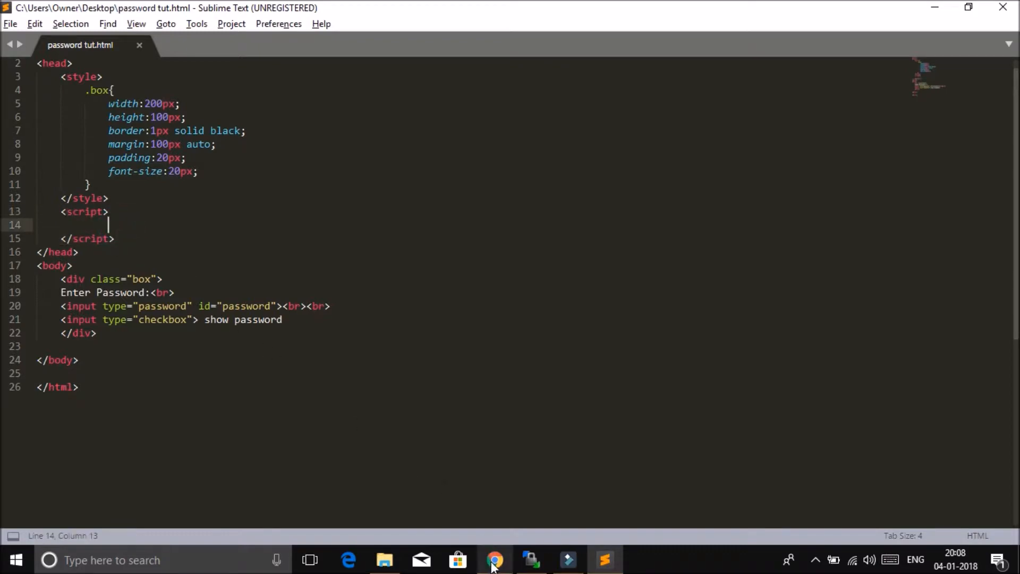
{"action": "left_click", "coordinate": [494, 560]}
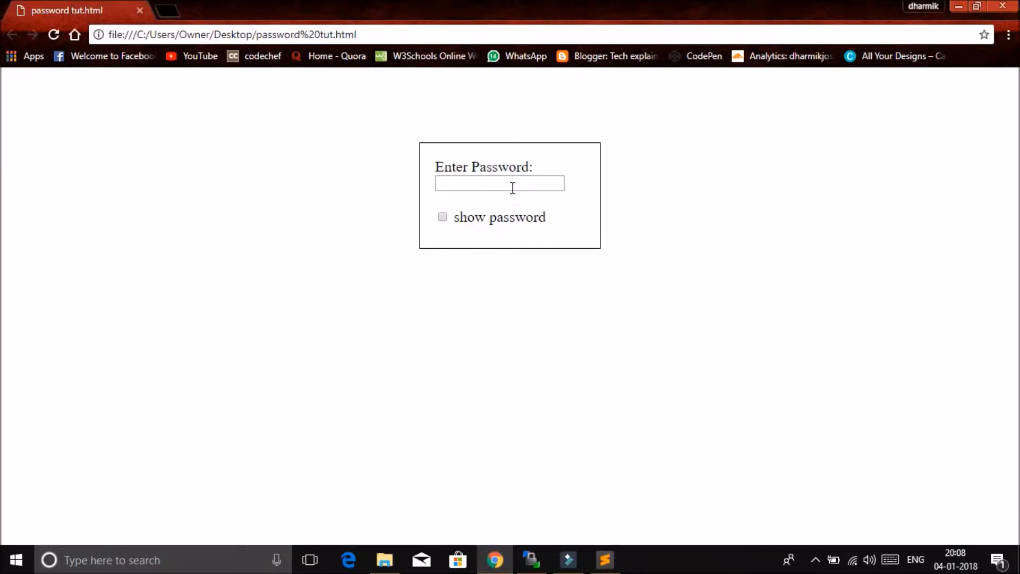
{"action": "type", "text": "password"}
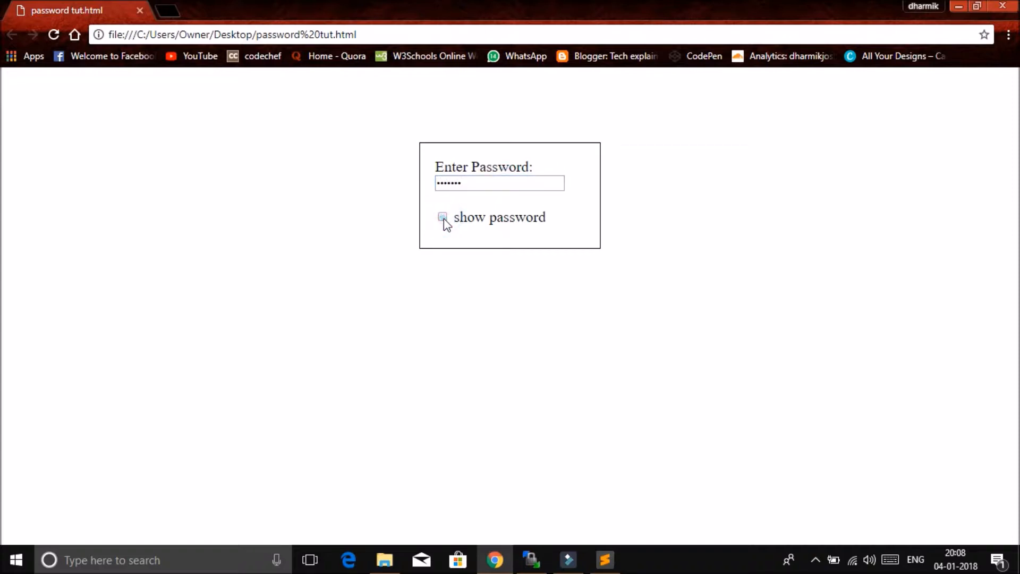
{"action": "left_click", "coordinate": [442, 216]}
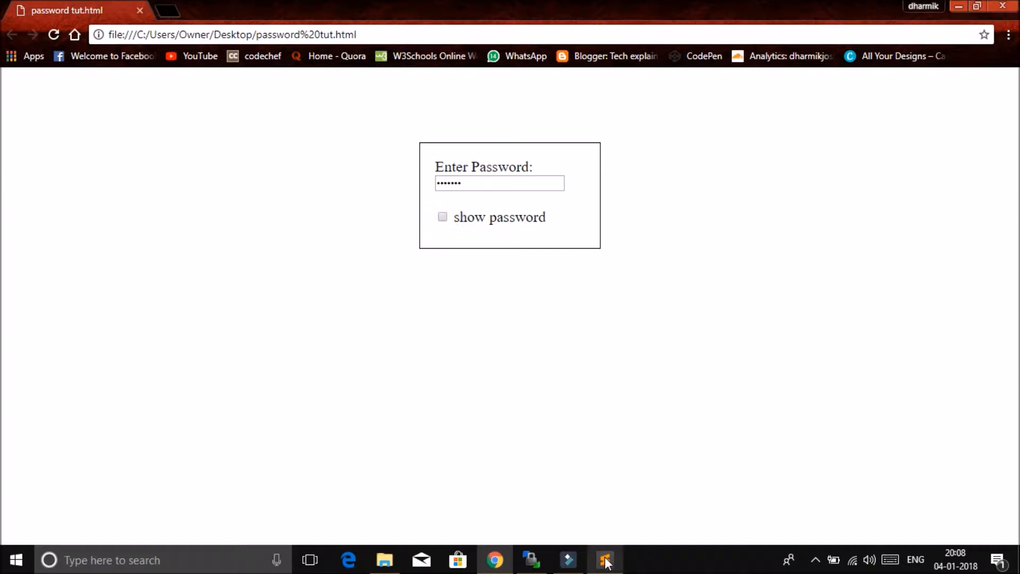
Review the password input's type and id and the checkbox line in the editor.
{"action": "left_click", "coordinate": [604, 560]}
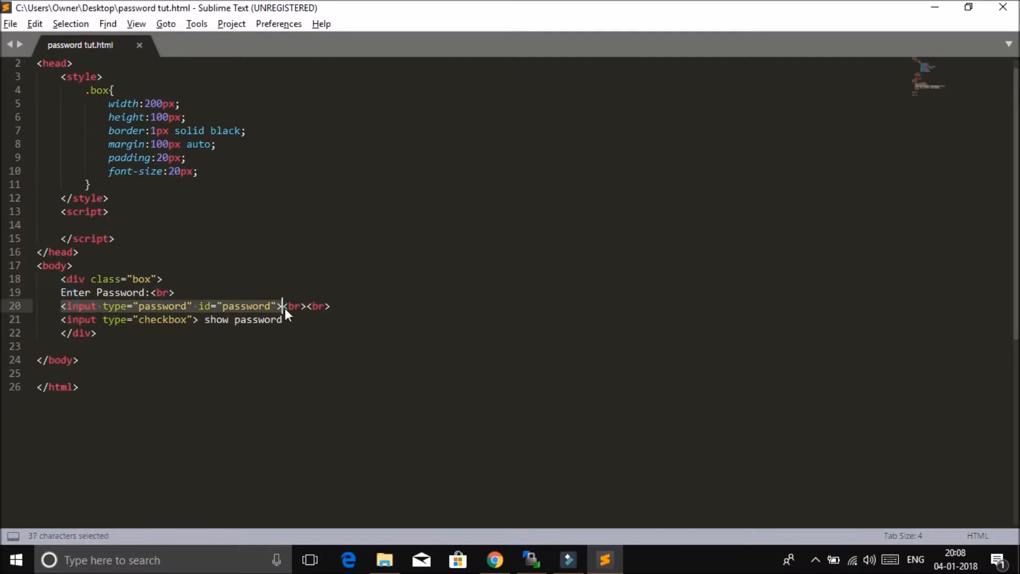
{"action": "left_click", "coordinate": [280, 306]}
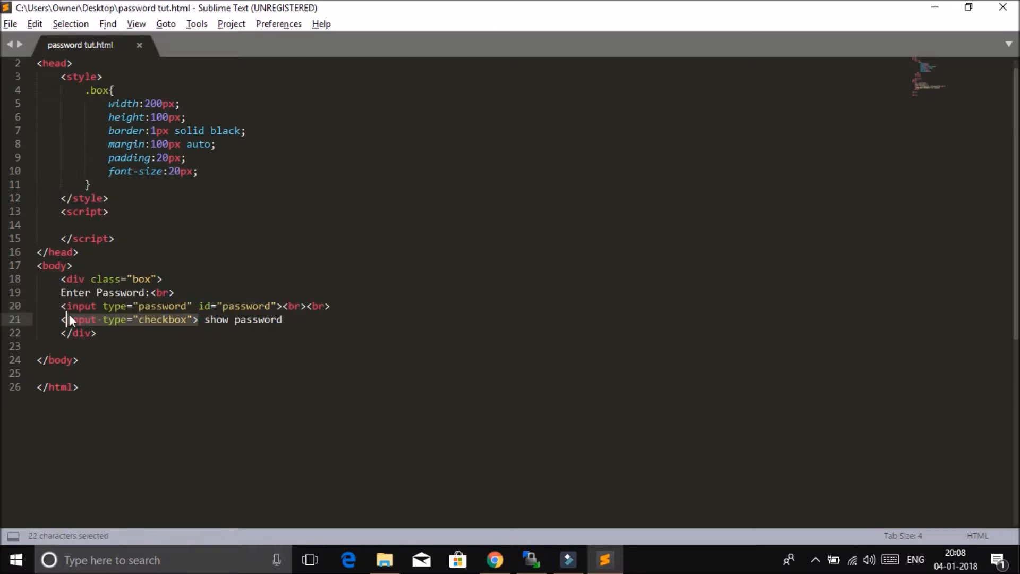
{"action": "left_click", "coordinate": [68, 320]}
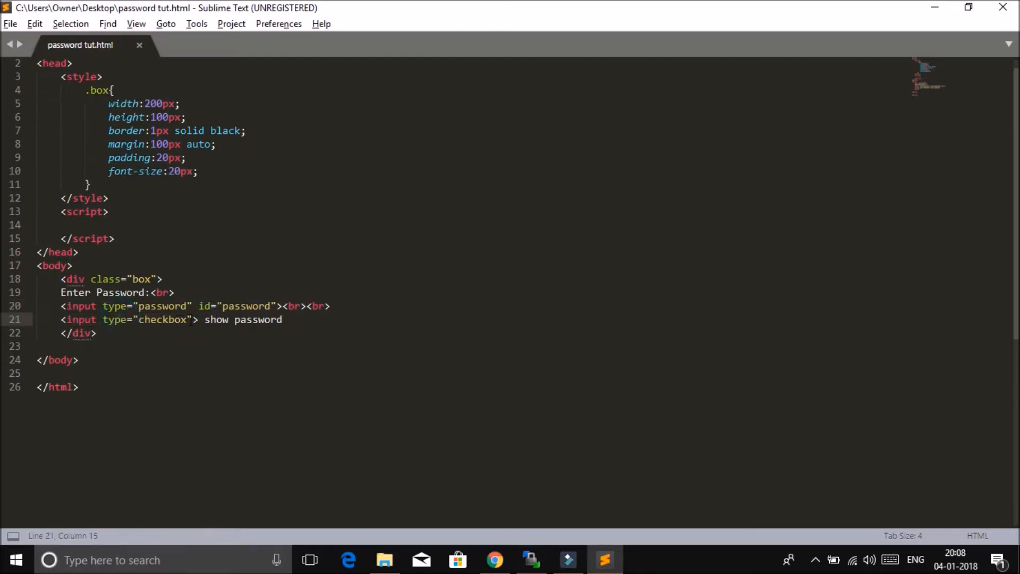
{"action": "left_click", "coordinate": [193, 319]}
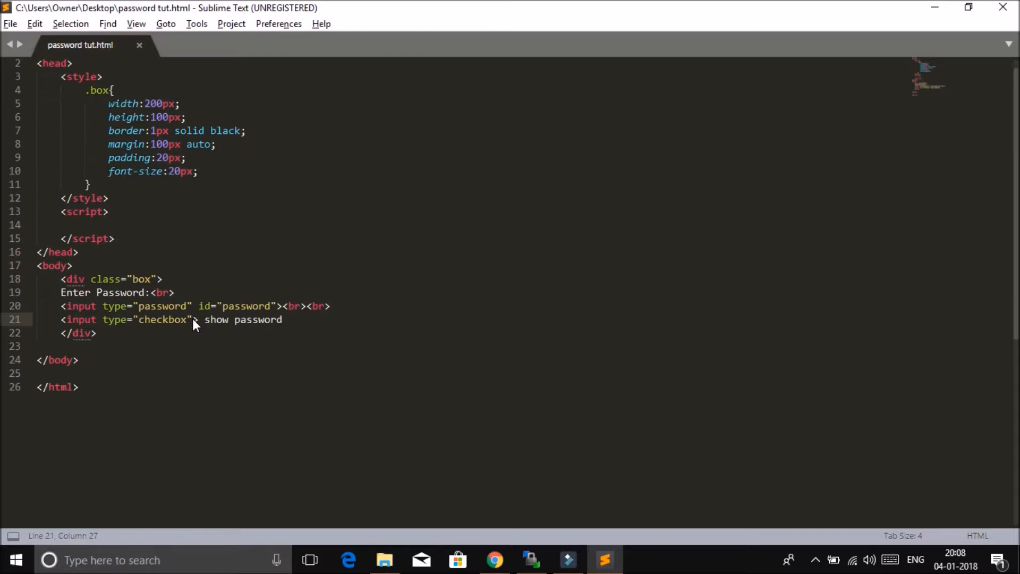
{"action": "double_click", "coordinate": [244, 306]}
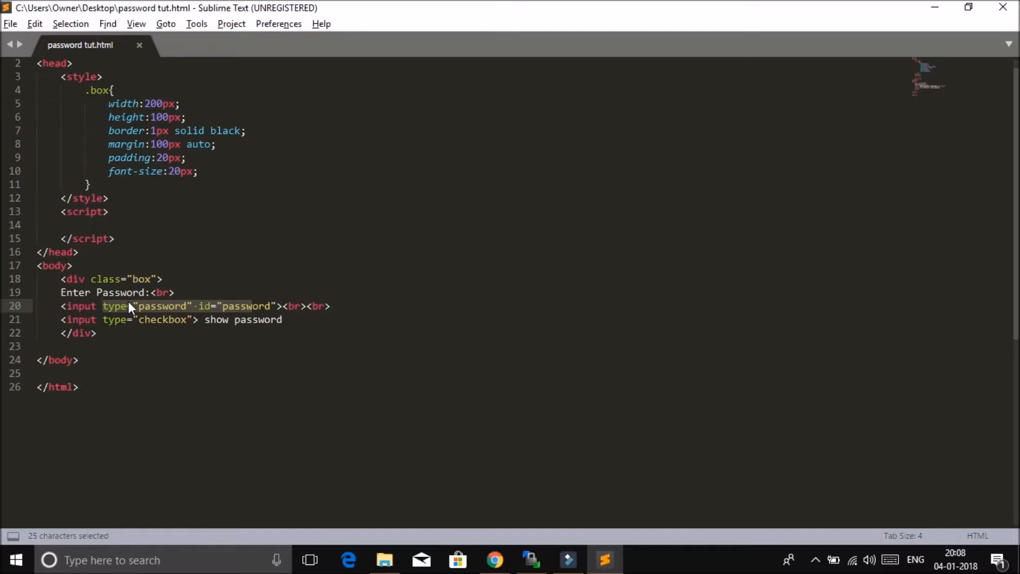
{"action": "mouse_move", "coordinate": [180, 306]}
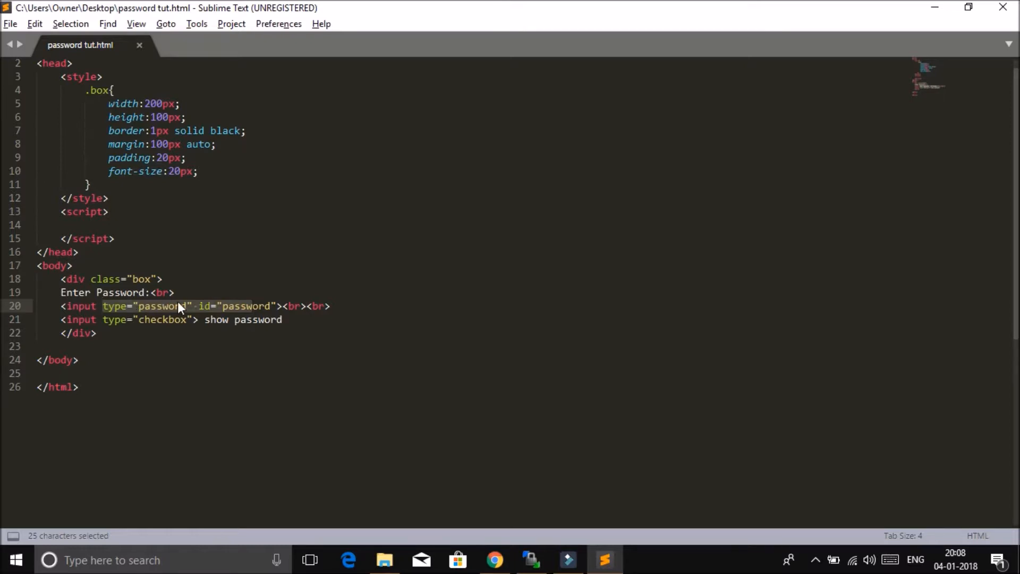
{"action": "left_click", "coordinate": [181, 306]}
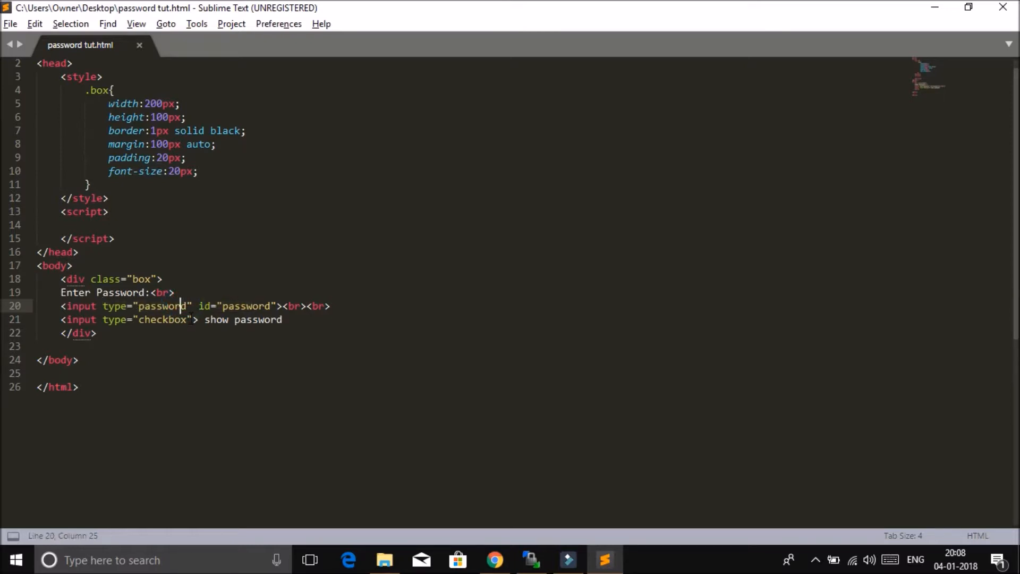
Add onclick="password()" to the checkbox input.
{"action": "type", "text": "oncl"}
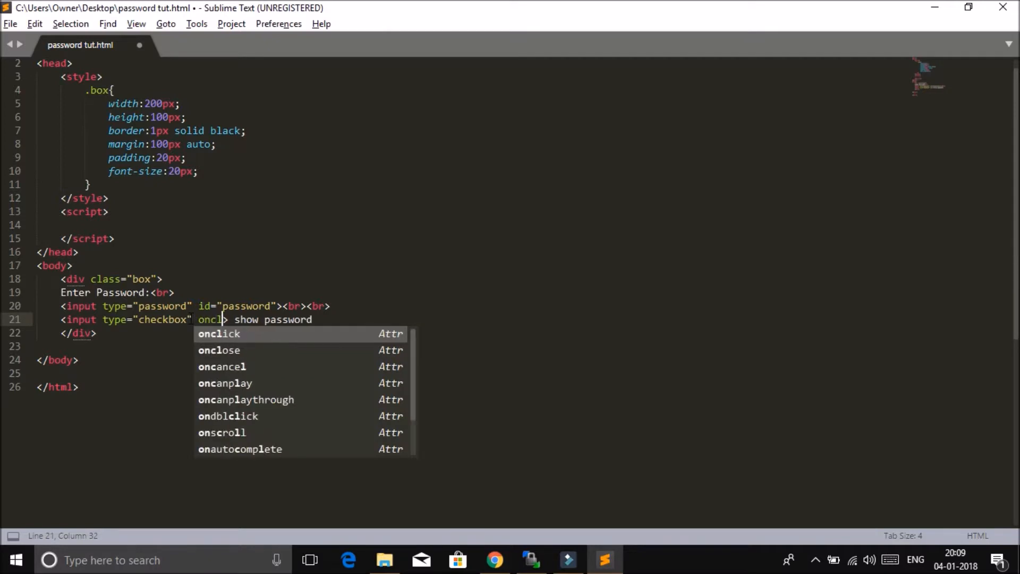
{"action": "type", "text": "ick="}
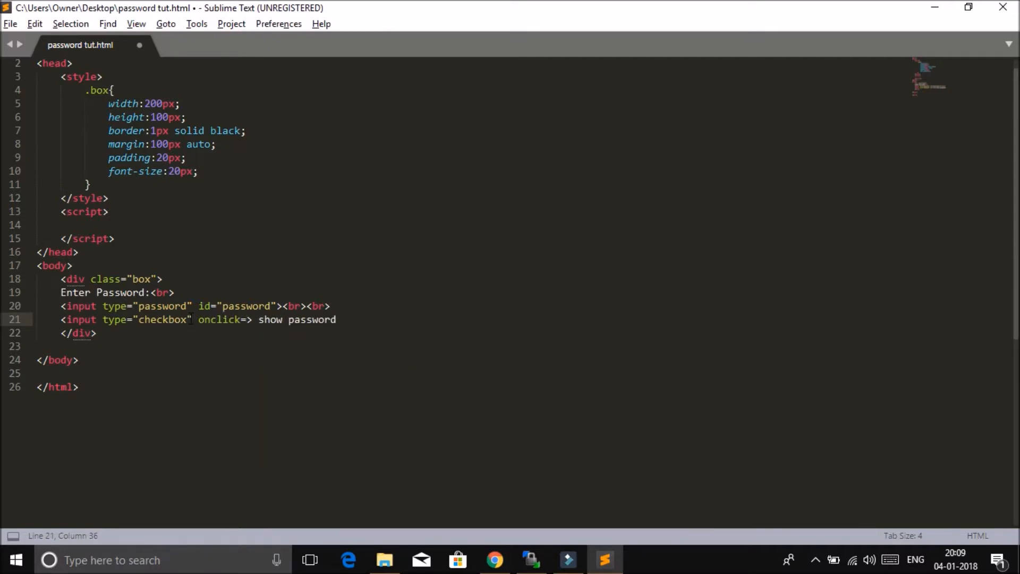
{"action": "type", "text": "password()\""}
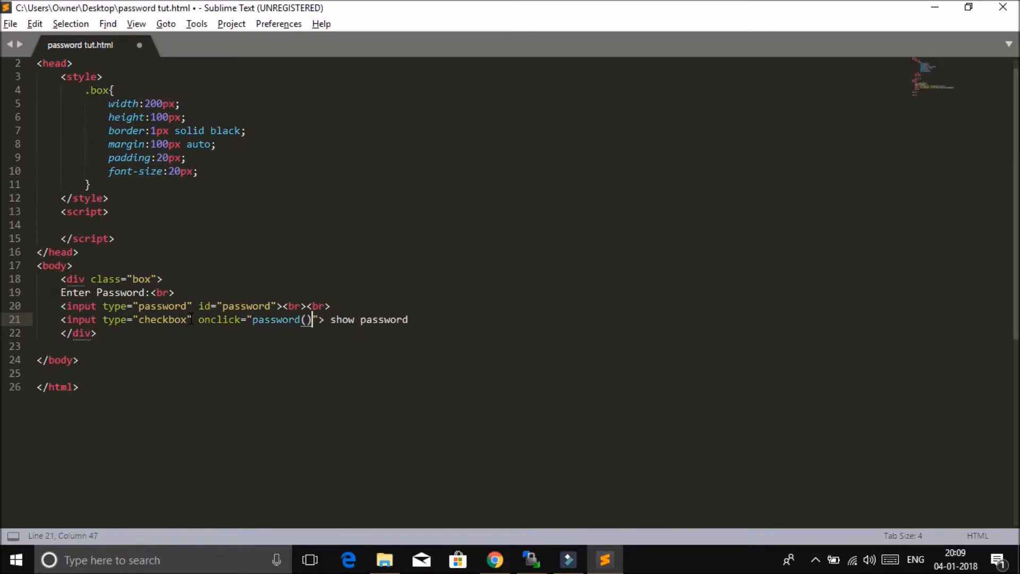
{"action": "left_click", "coordinate": [199, 320]}
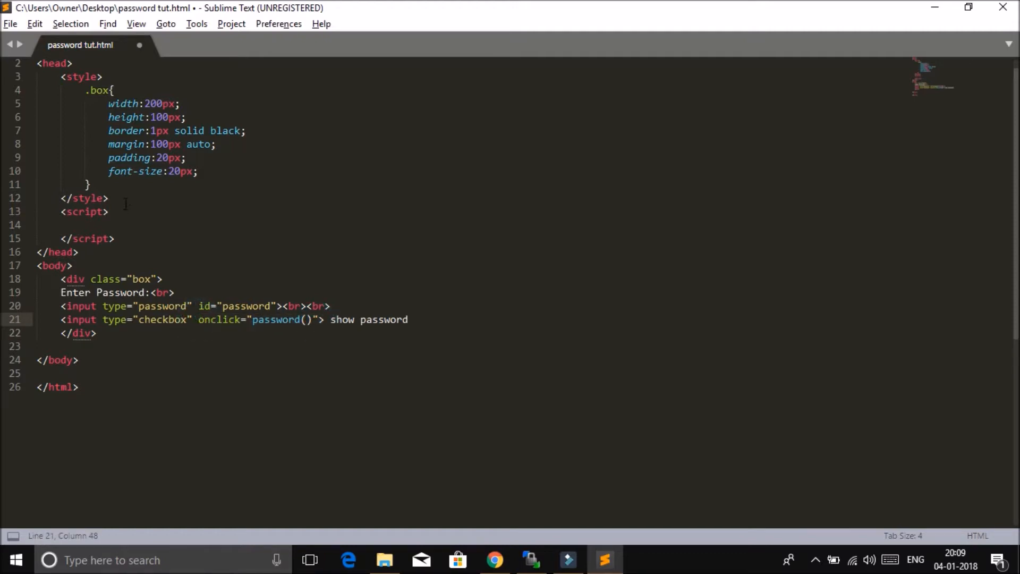
Start function password(){ in the empty script block and begin var pass=document.
{"action": "left_click", "coordinate": [119, 224]}
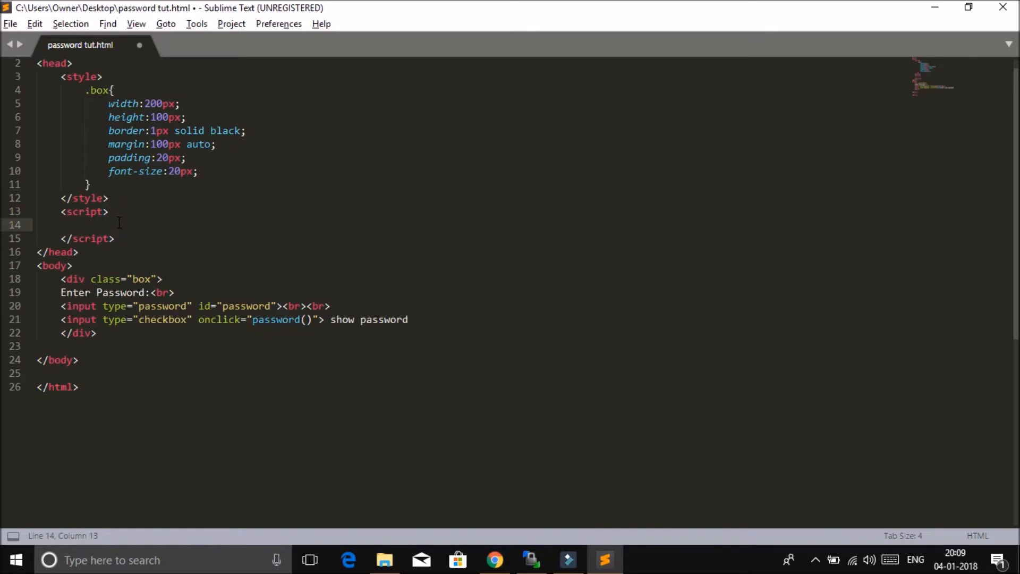
{"action": "type", "text": "function"}
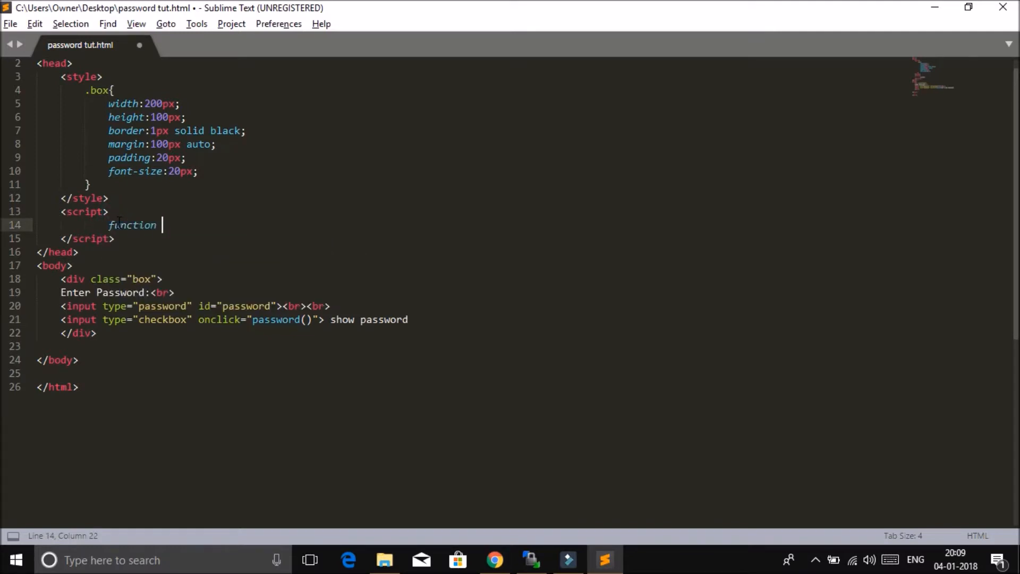
{"action": "type", "text": "password"}
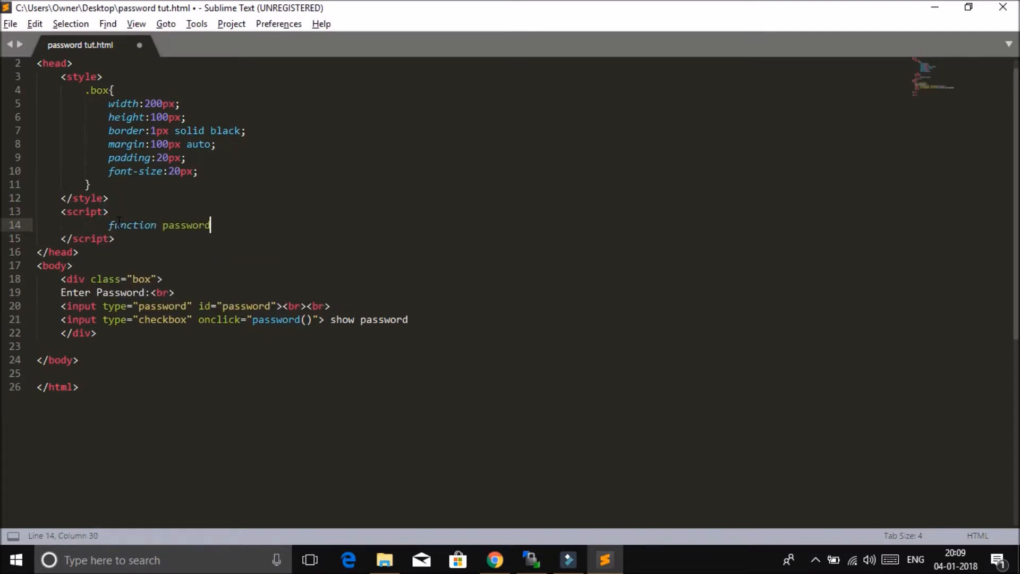
{"action": "type", "text": "(){"}
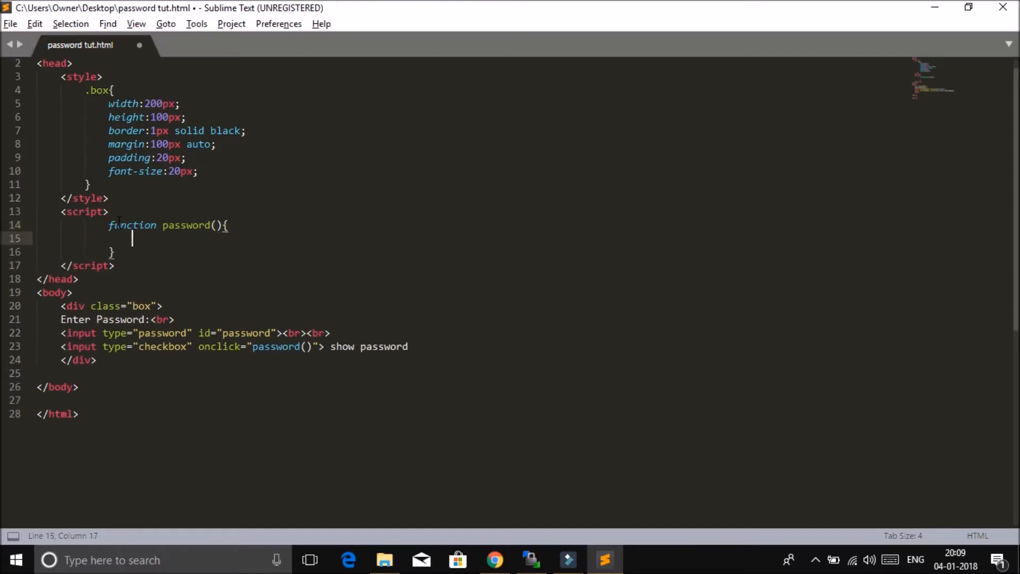
{"action": "type", "text": "var"}
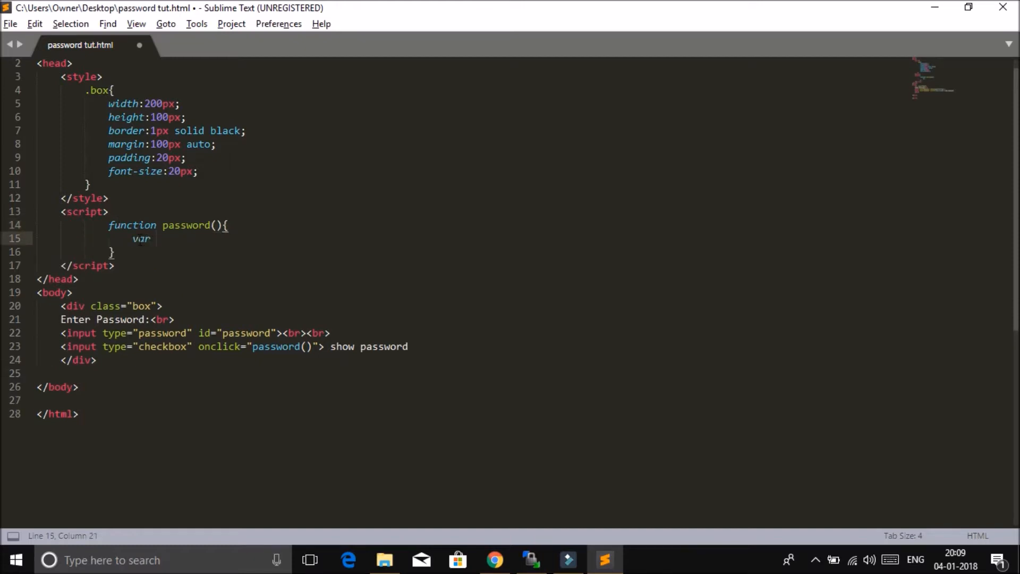
{"action": "type", "text": "pas"}
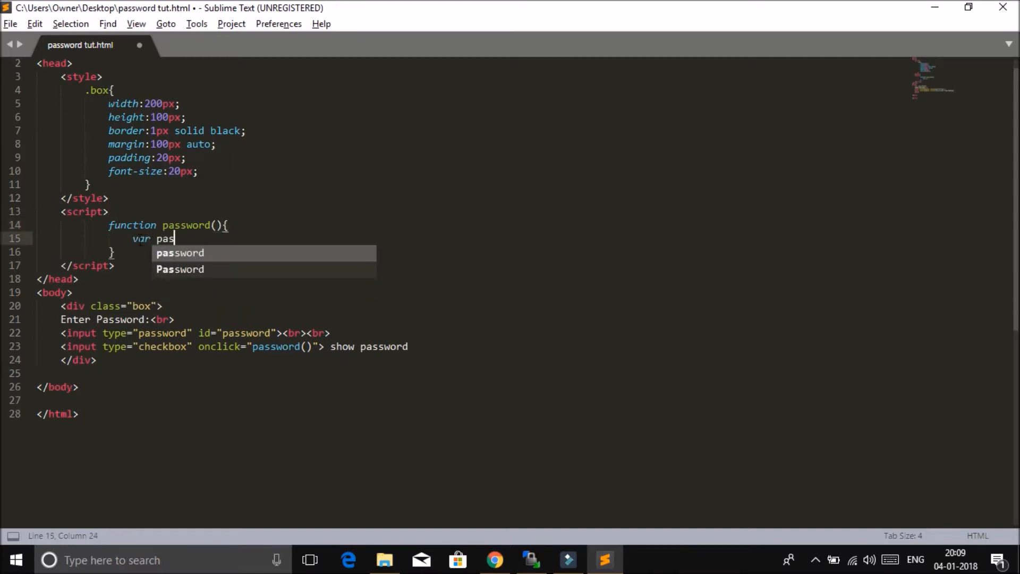
{"action": "type", "text": "=docum"}
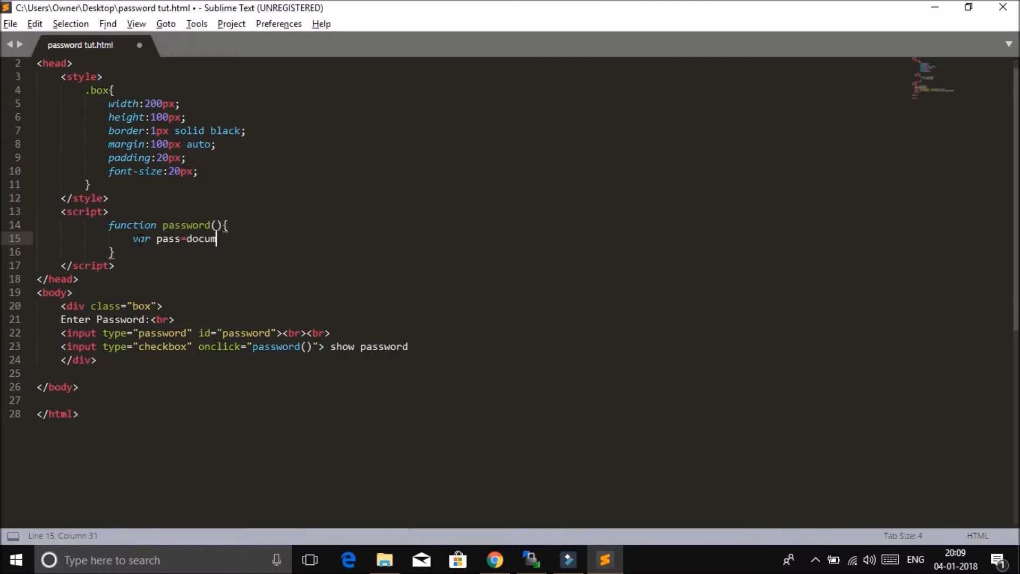
{"action": "type", "text": "ent"}
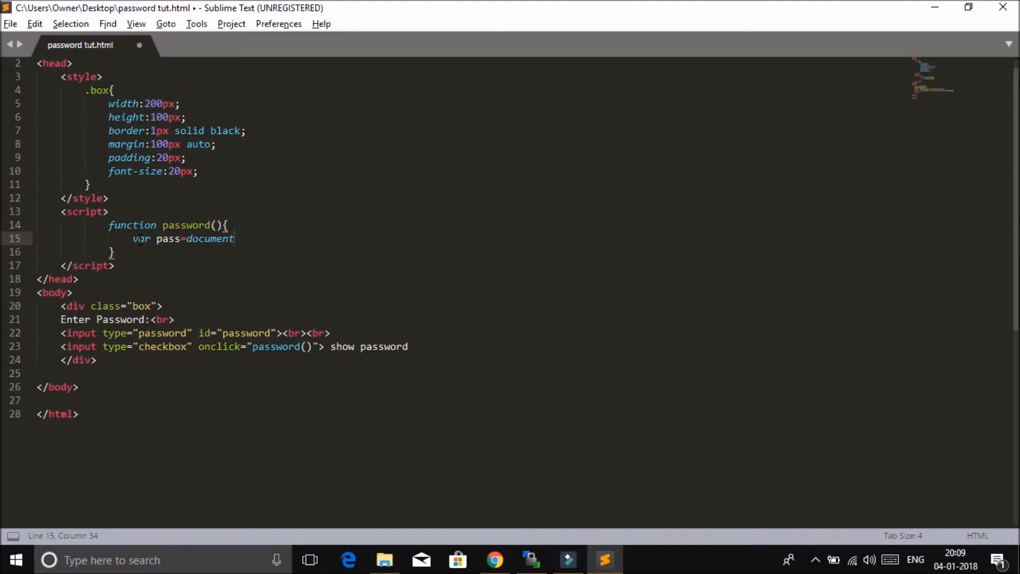
Complete var pass=document.getElementById('password'); and start a new line.
{"action": "type", "text": ".getElement"}
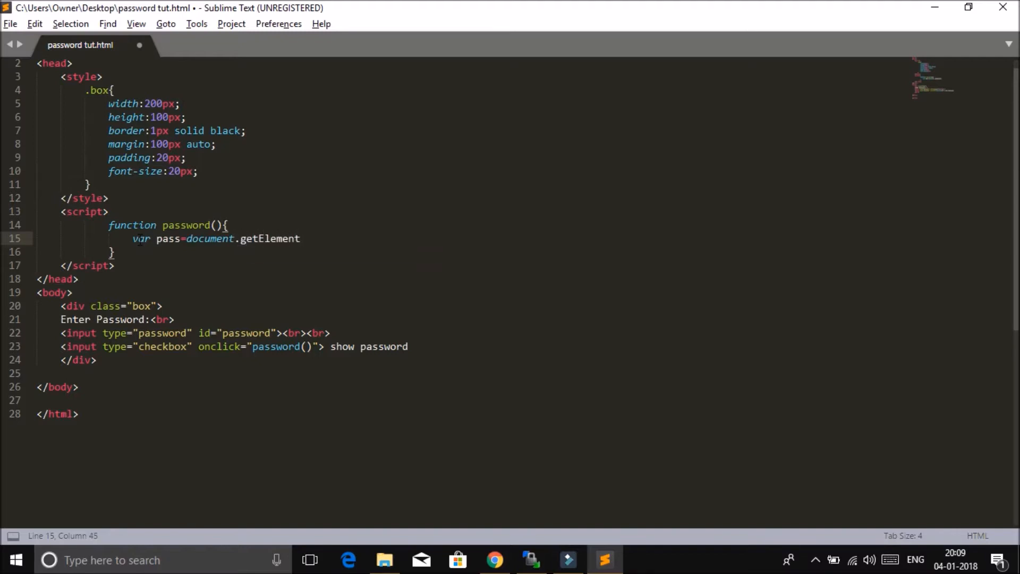
{"action": "type", "text": "ById"}
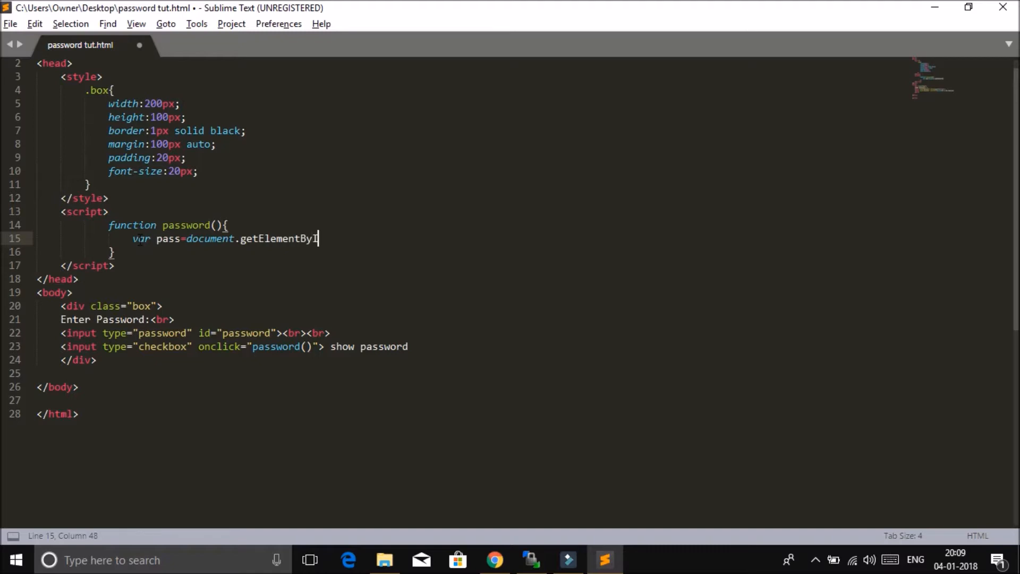
{"action": "type", "text": "d();"}
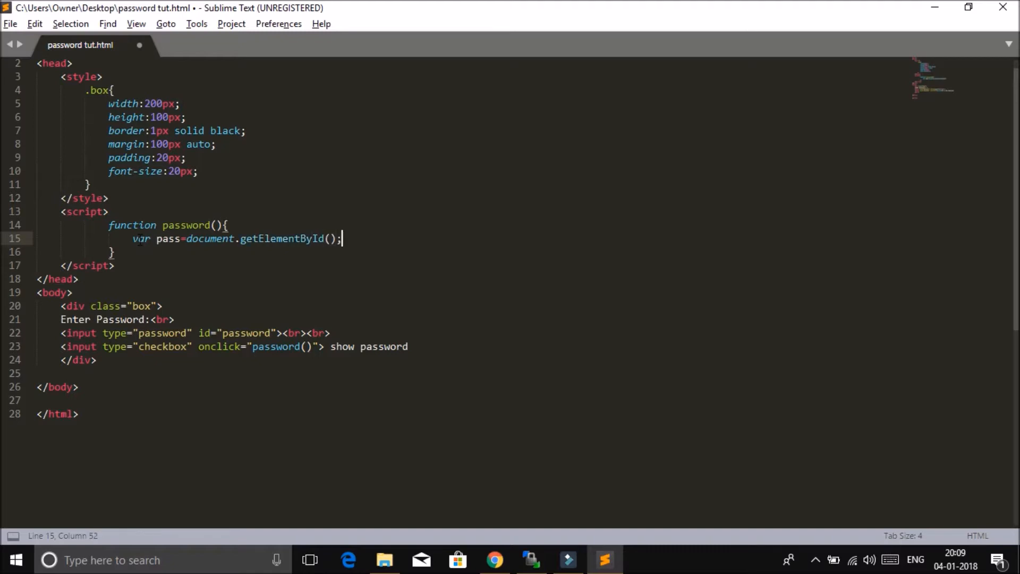
{"action": "key", "text": "Backspace"}
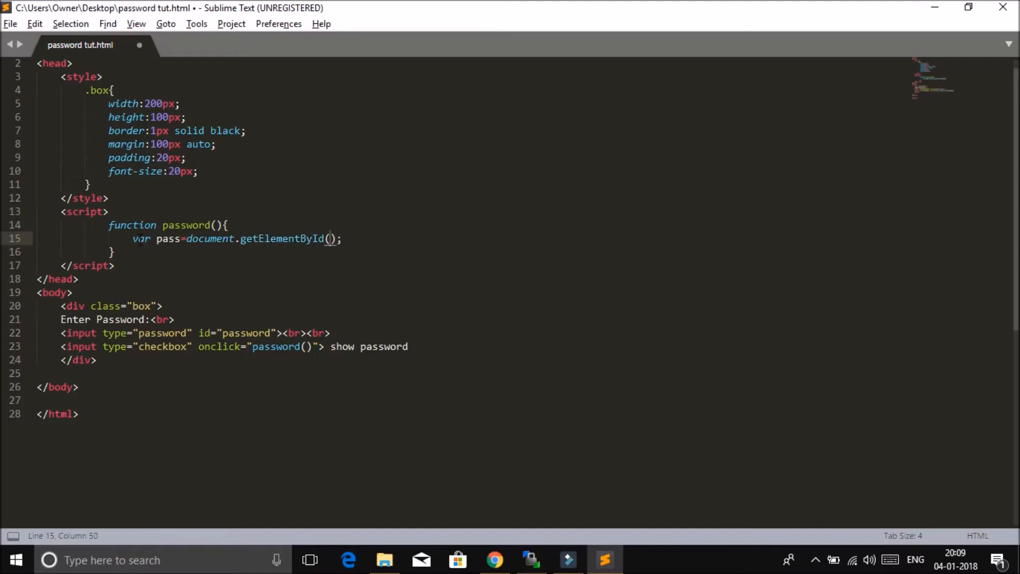
{"action": "type", "text": "''"}
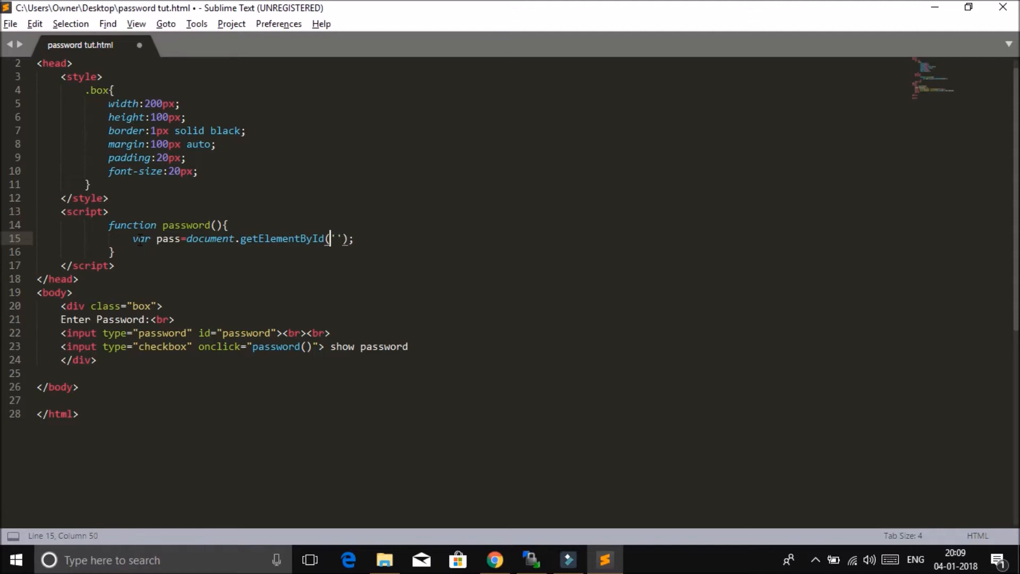
{"action": "type", "text": "password"}
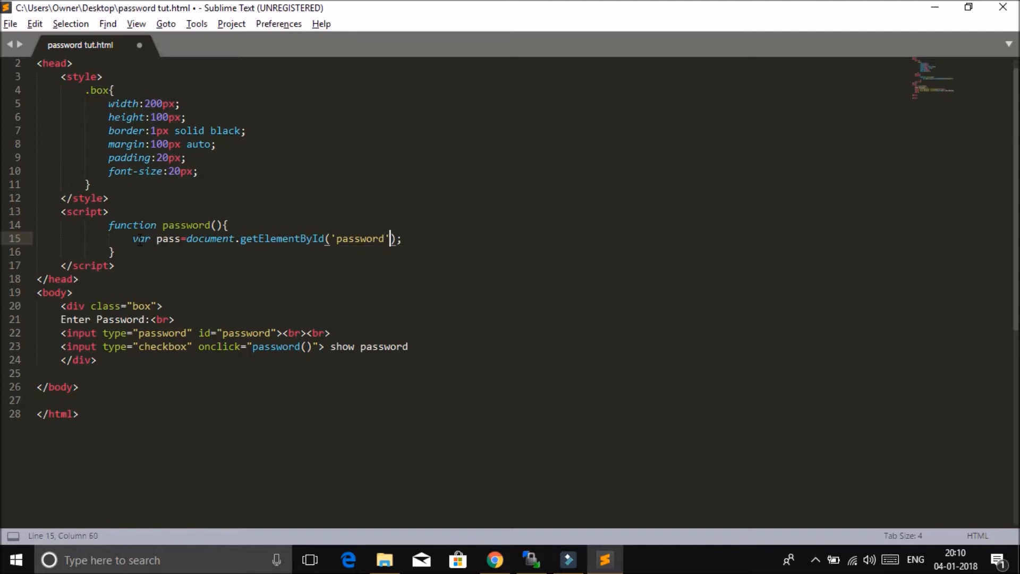
{"action": "left_click", "coordinate": [60, 333]}
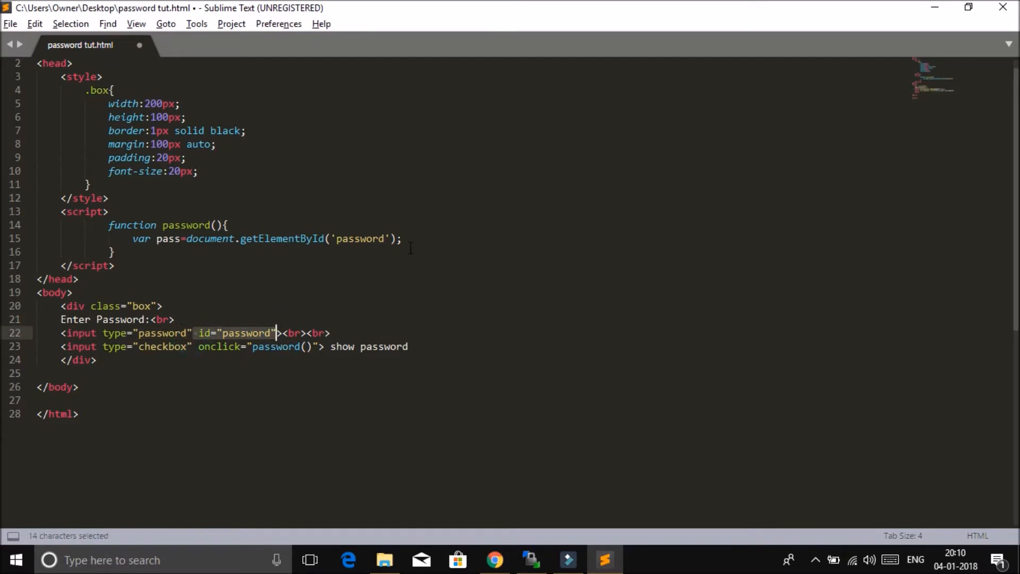
{"action": "key", "text": "Return"}
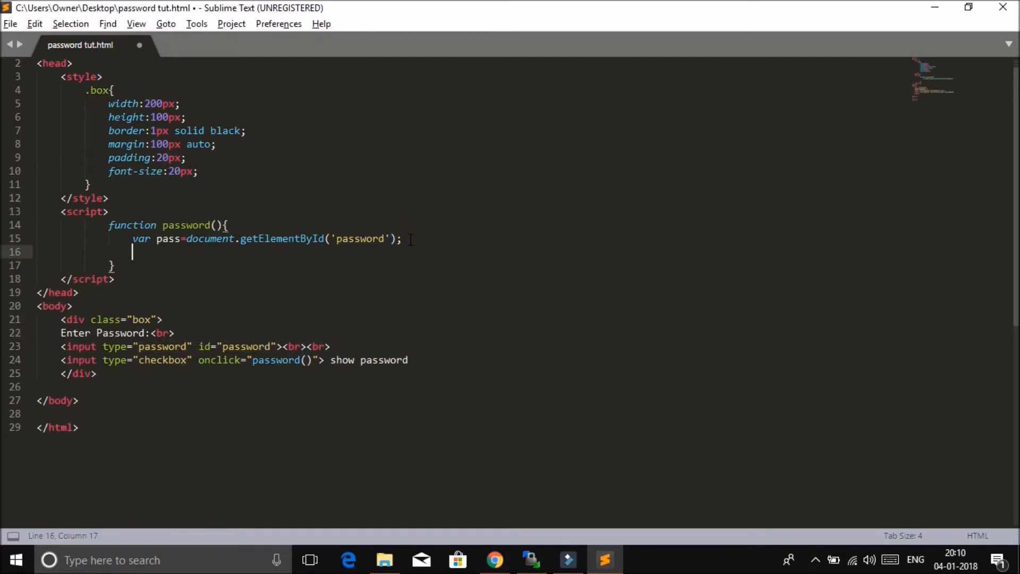
Write if(pass.type==='password'){ pass.type='text'; } inside the function.
{"action": "type", "text": "if()"}
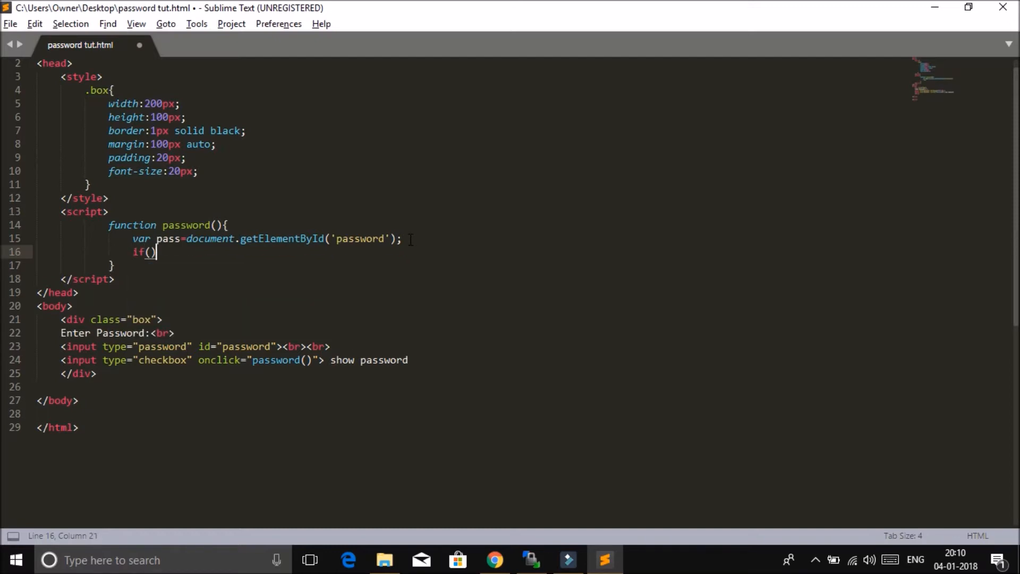
{"action": "type", "text": "pass.type==='p"}
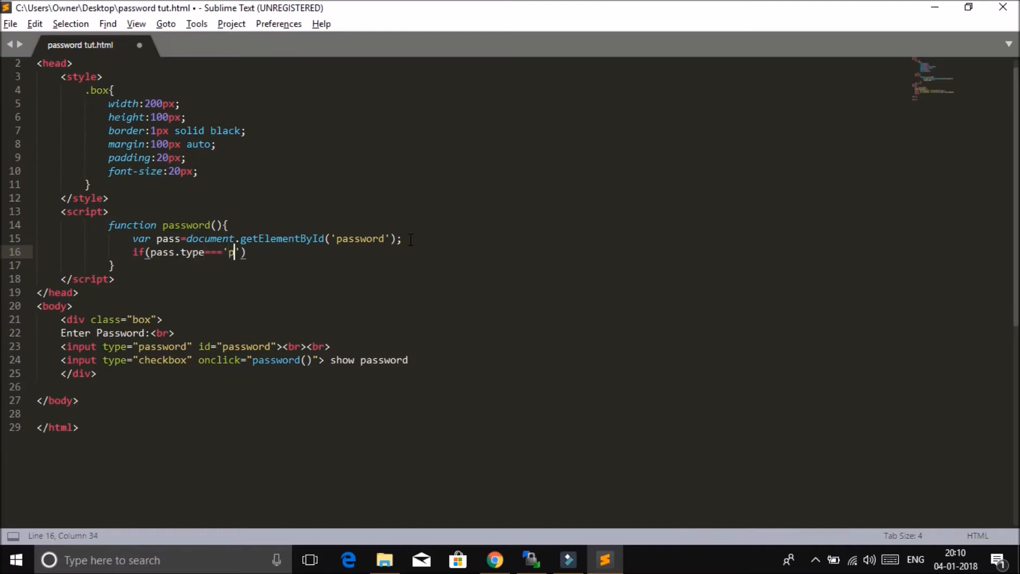
{"action": "type", "text": "assword"}
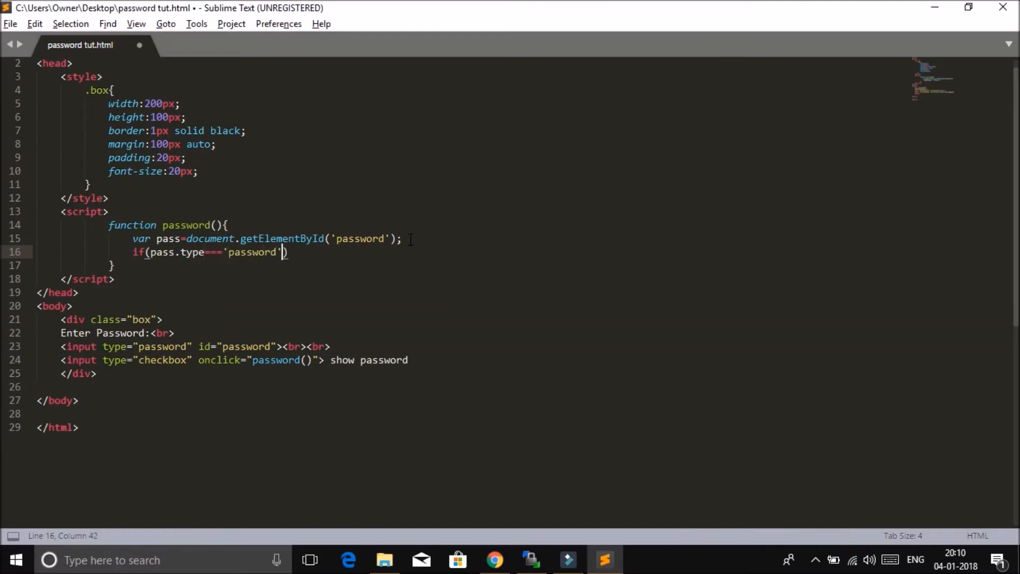
{"action": "type", "text": "["}
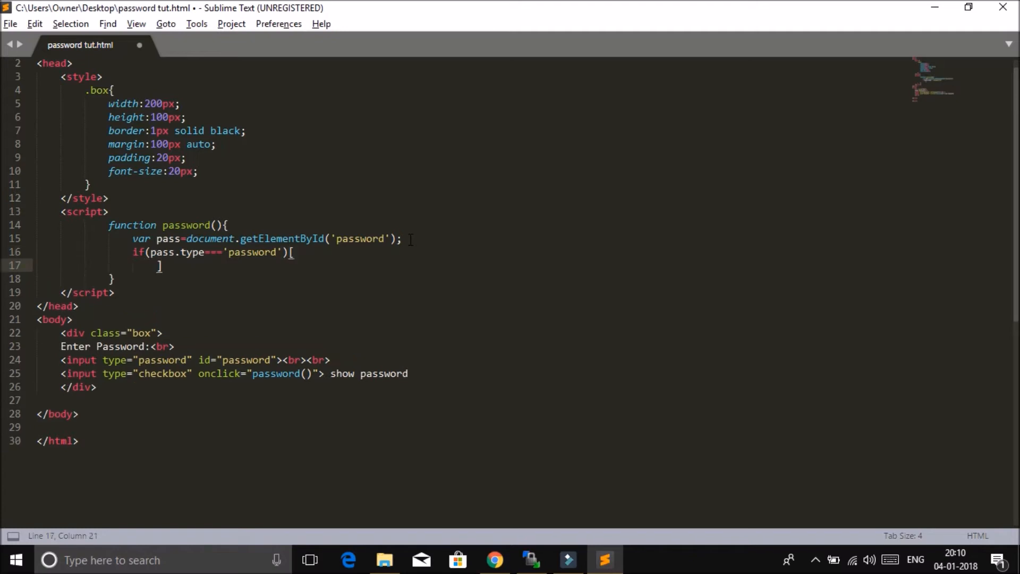
{"action": "key", "text": "backspace"}
{"action": "type", "text": "{"}
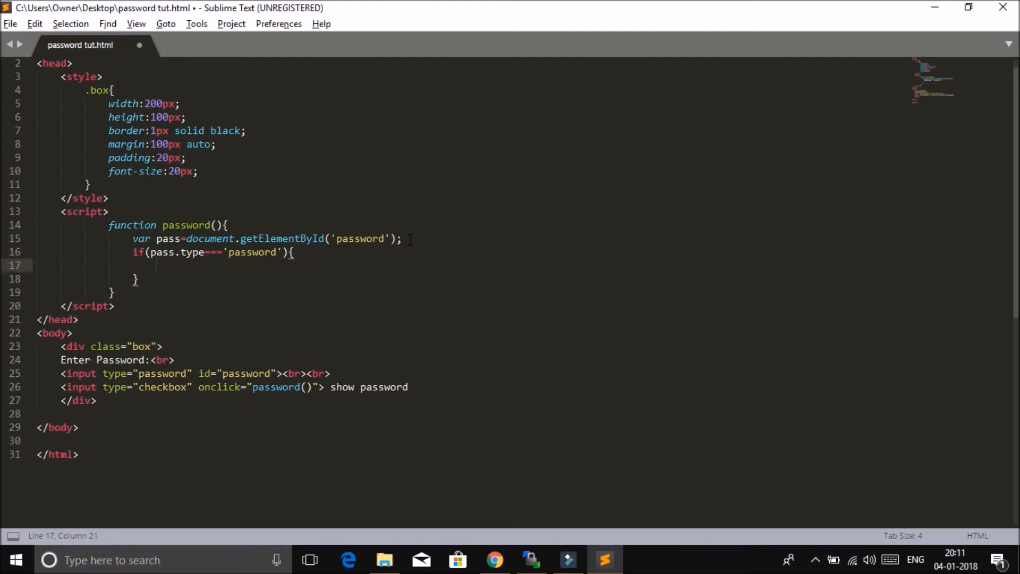
{"action": "type", "text": "pass.typ"}
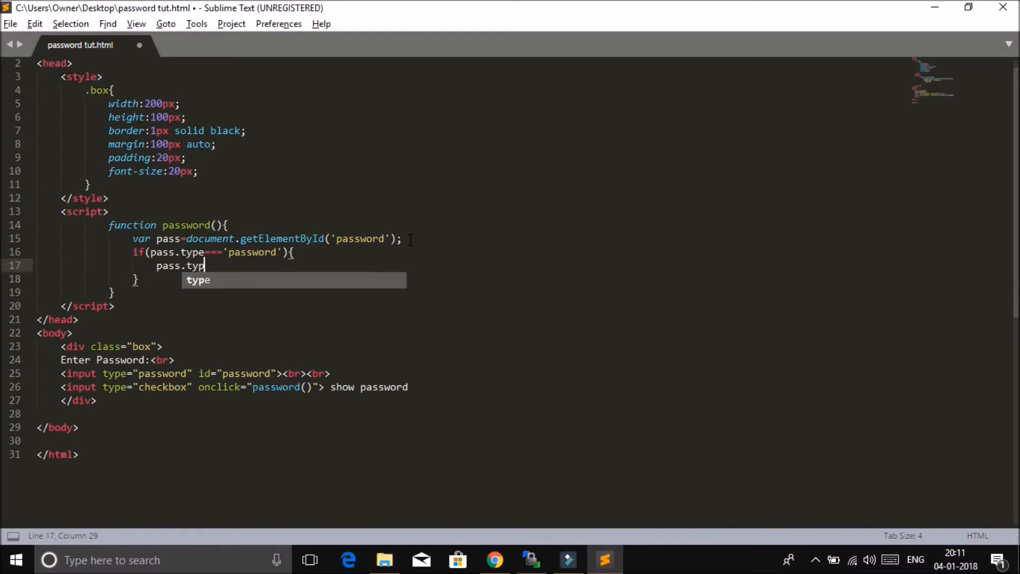
{"action": "type", "text": "e="}
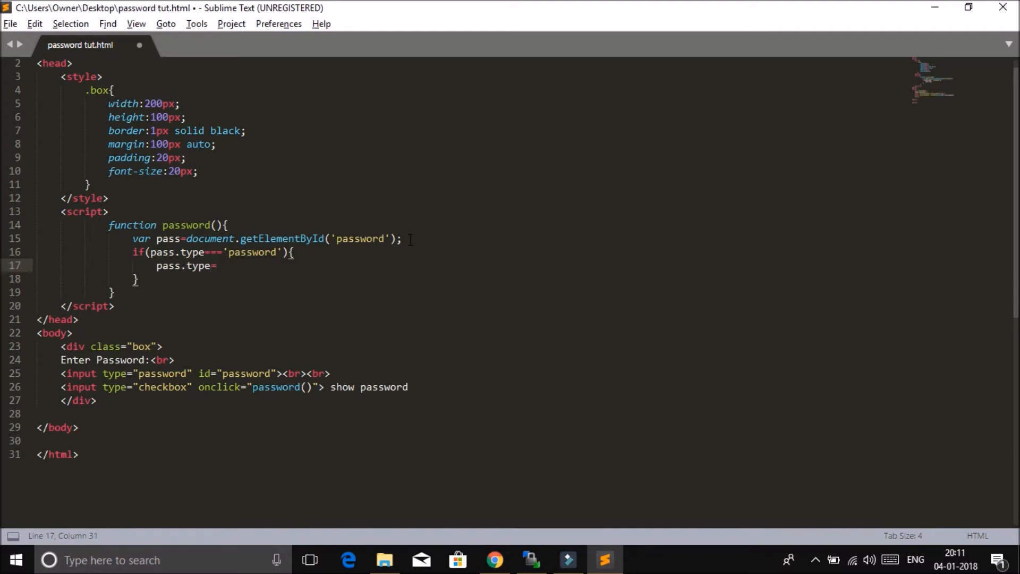
{"action": "type", "text": "'t"}
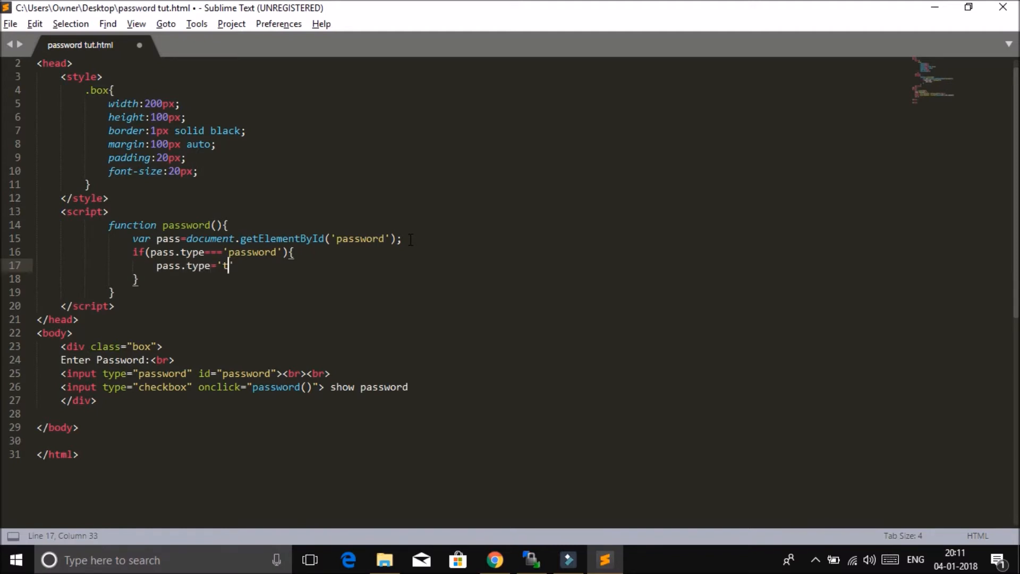
{"action": "type", "text": "ext';"}
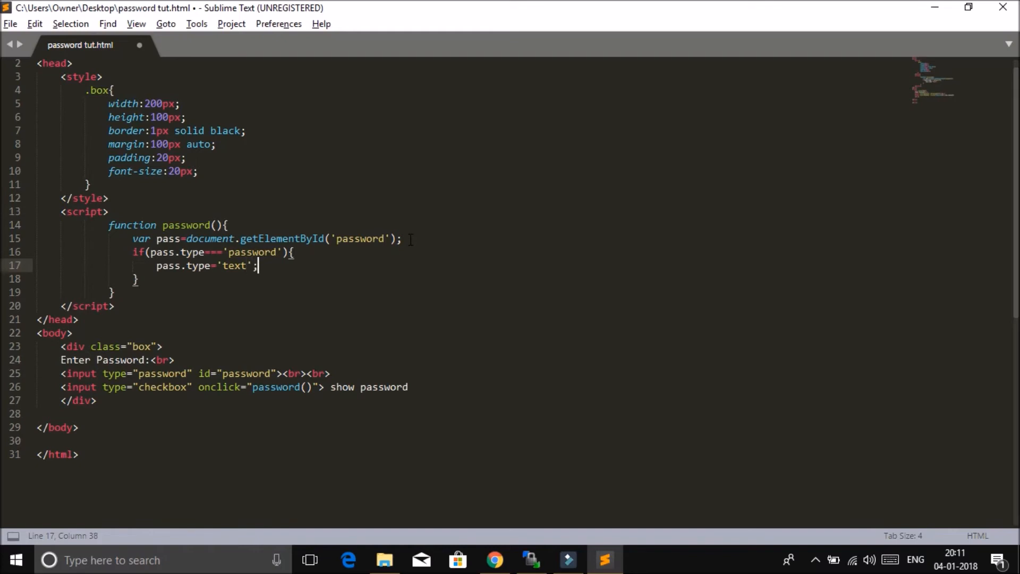
{"action": "key", "text": "Enter"}
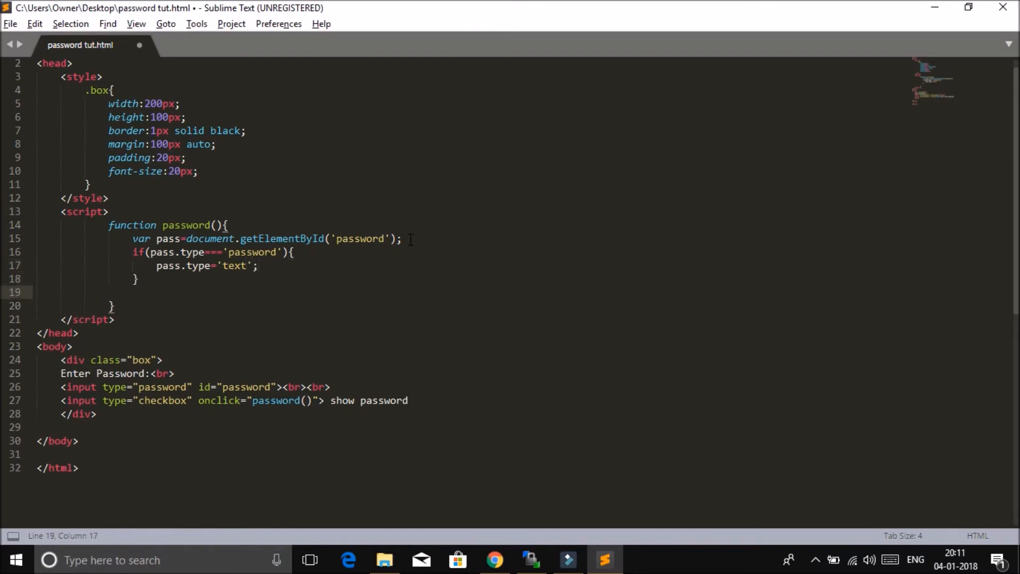
Write else{ pass.type='password'; } and switch to the page in Chrome.
{"action": "type", "text": "else{}"}
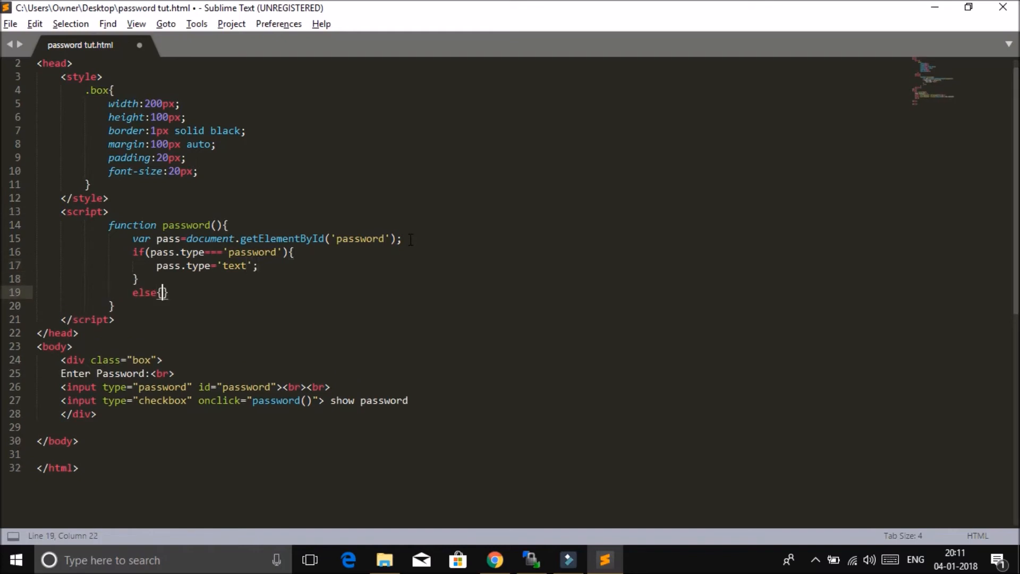
{"action": "type", "text": "pass.type"}
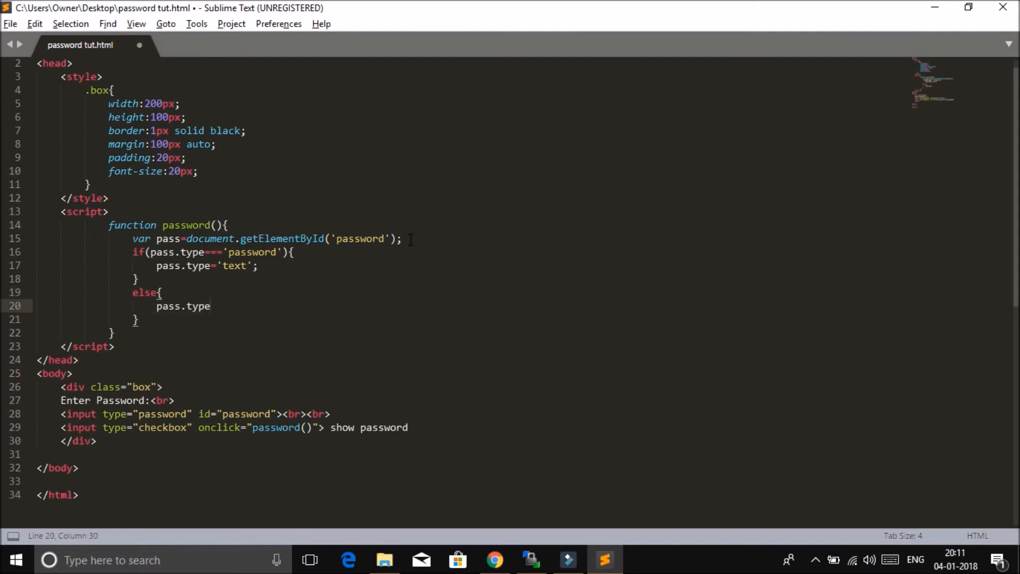
{"action": "type", "text": "='"}
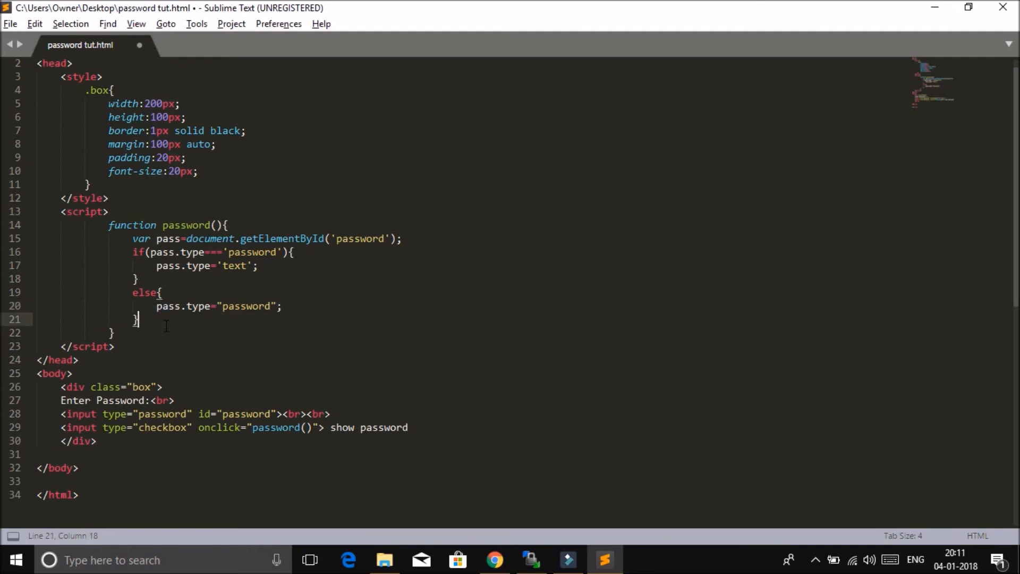
{"action": "left_click", "coordinate": [494, 560]}
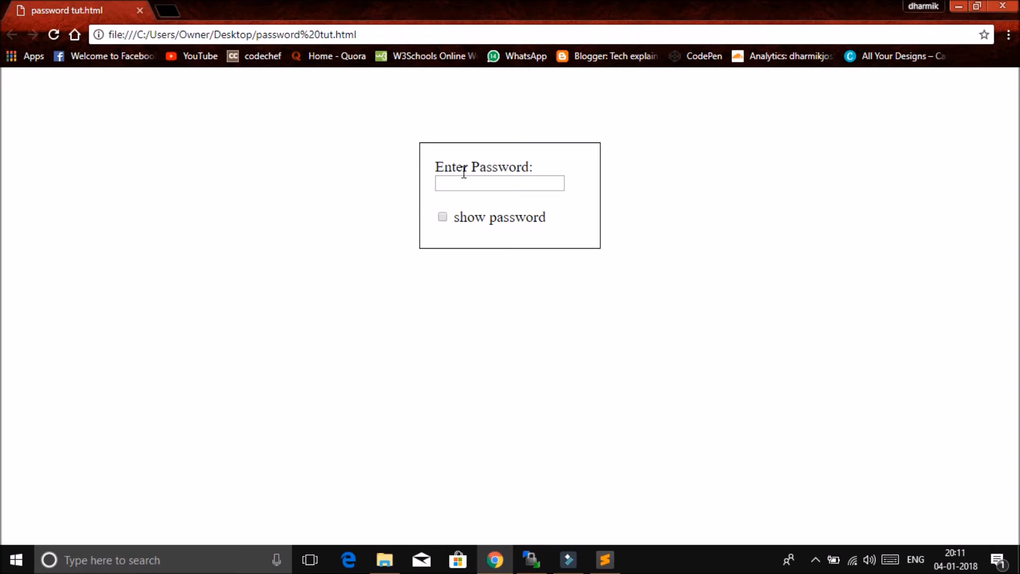
{"action": "left_click", "coordinate": [500, 183]}
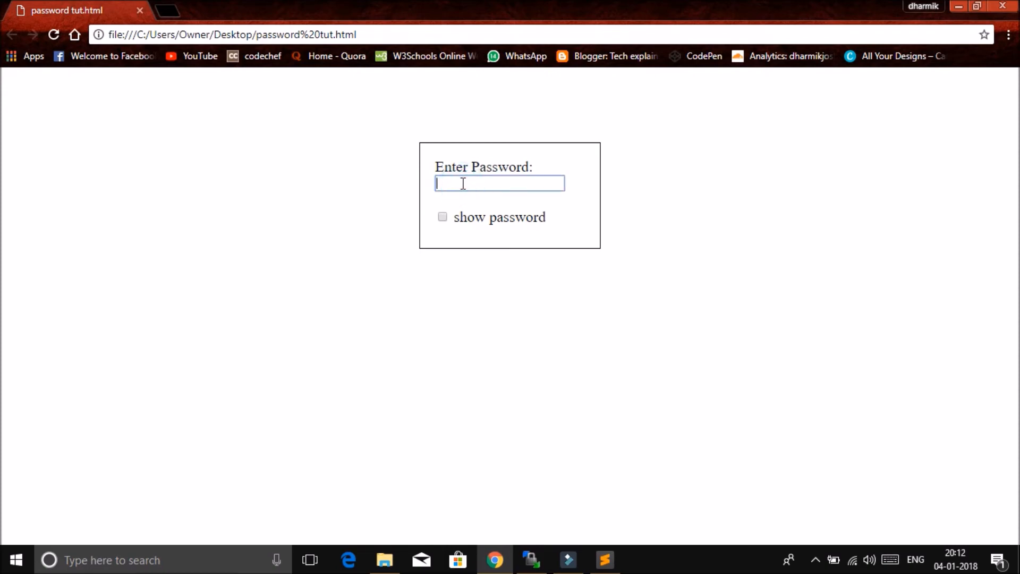
{"action": "type", "text": "12345"}
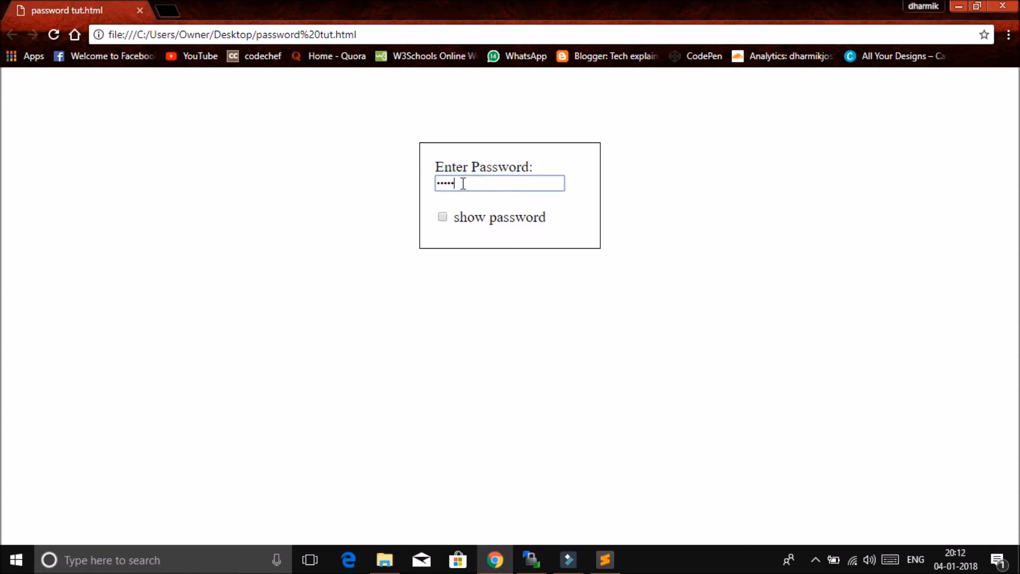
{"action": "type", "text": "•"}
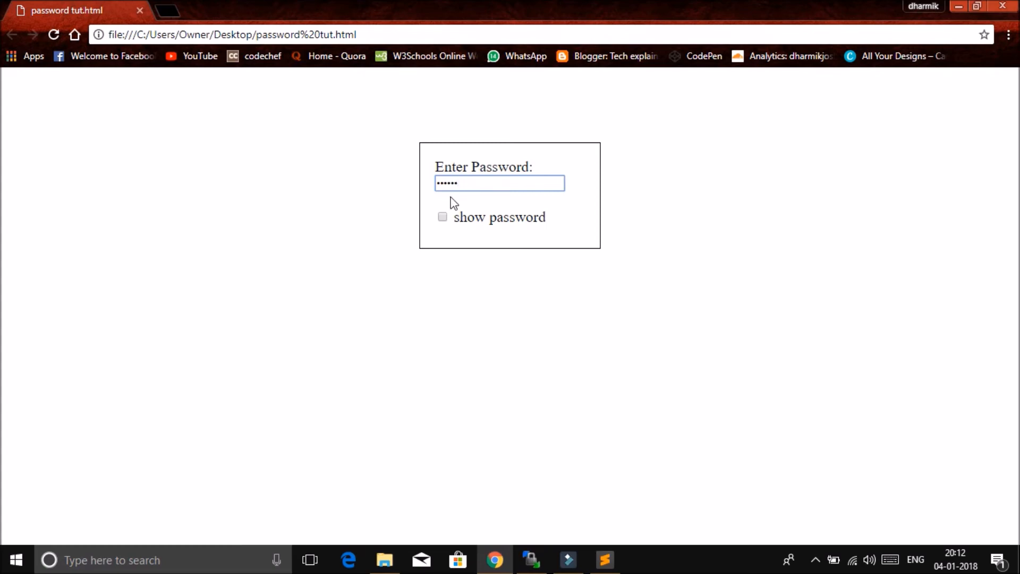
{"action": "left_click", "coordinate": [442, 217]}
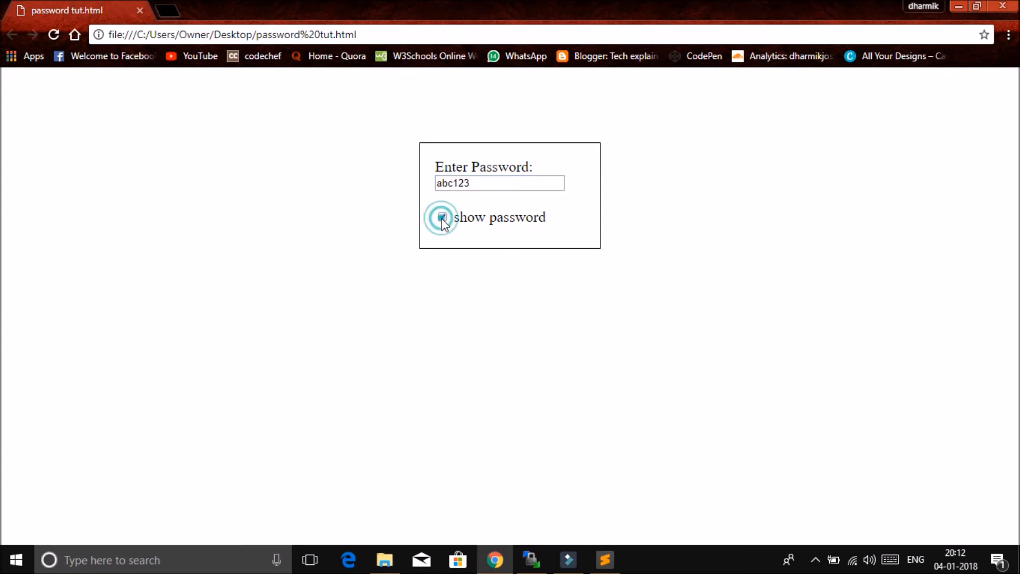
{"action": "left_click", "coordinate": [442, 217]}
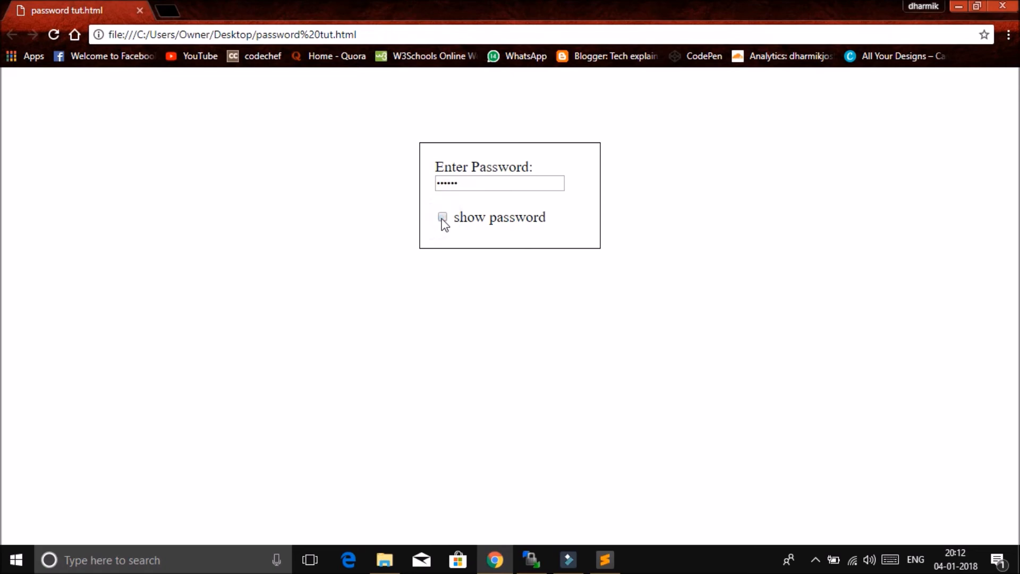
{"action": "left_click", "coordinate": [442, 217]}
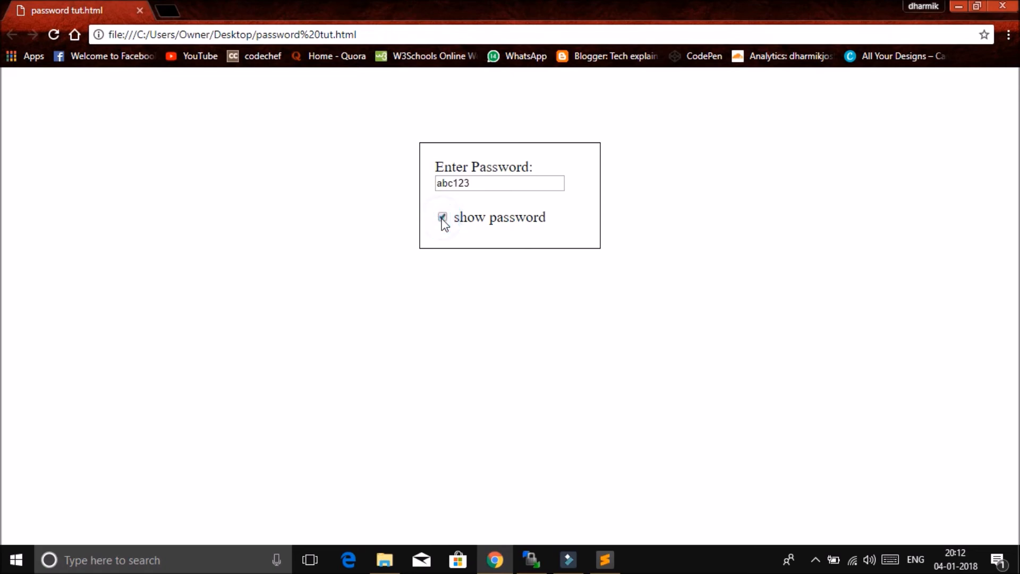
{"action": "left_click", "coordinate": [442, 216]}
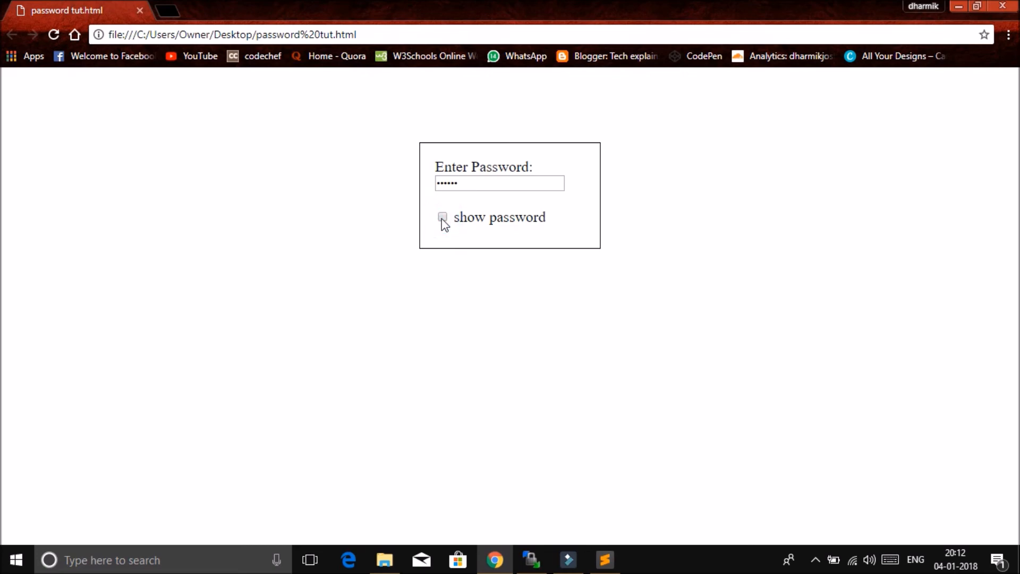